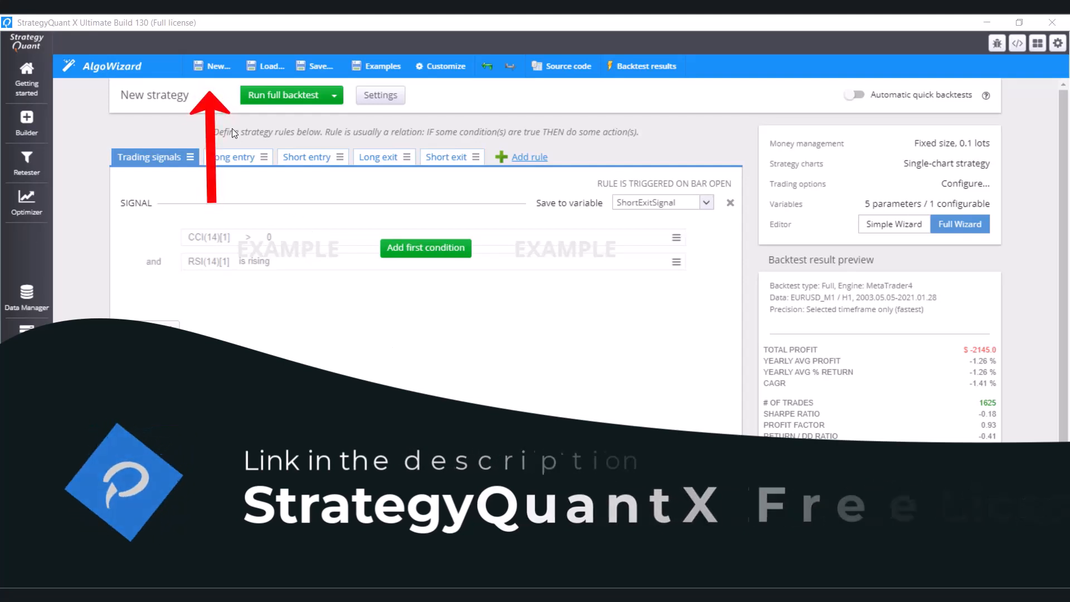
Step: Create a new strategy using the full wizard from the basic strategy template
left_click(218, 66)
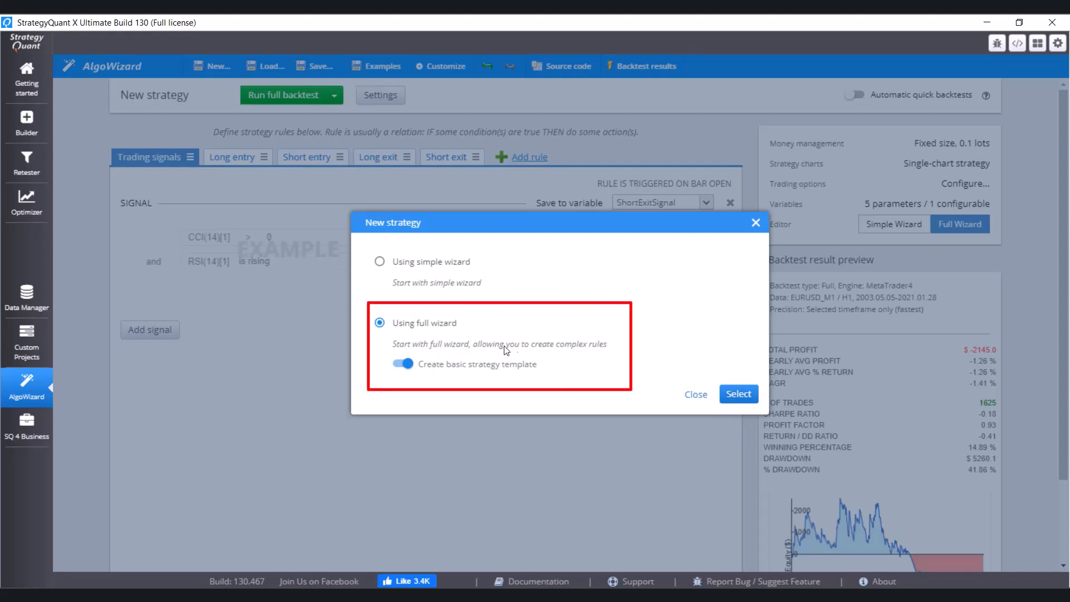
mouse_move(511, 355)
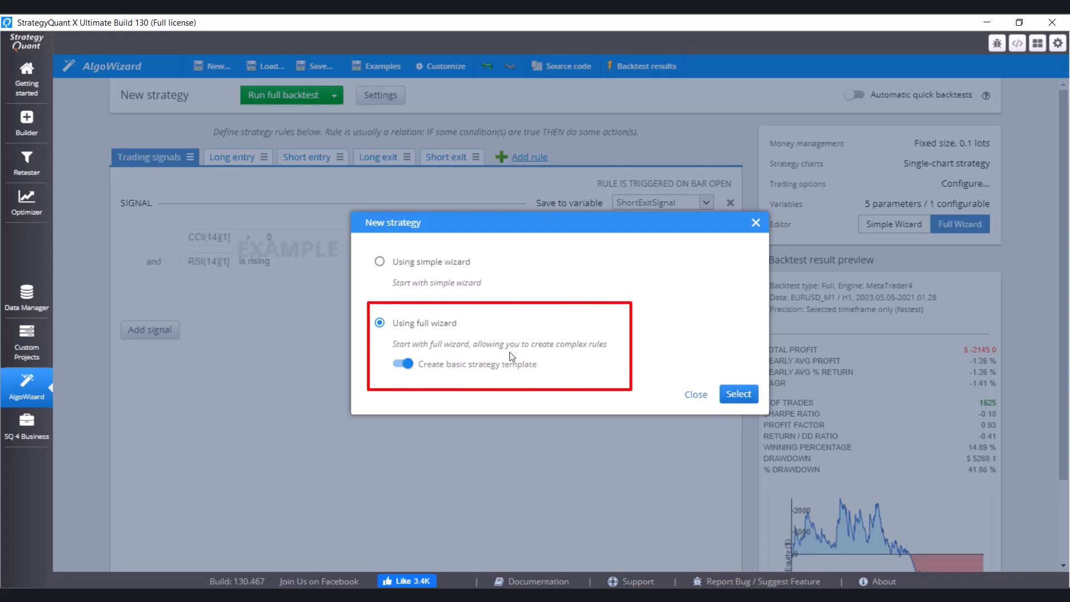
left_click(738, 394)
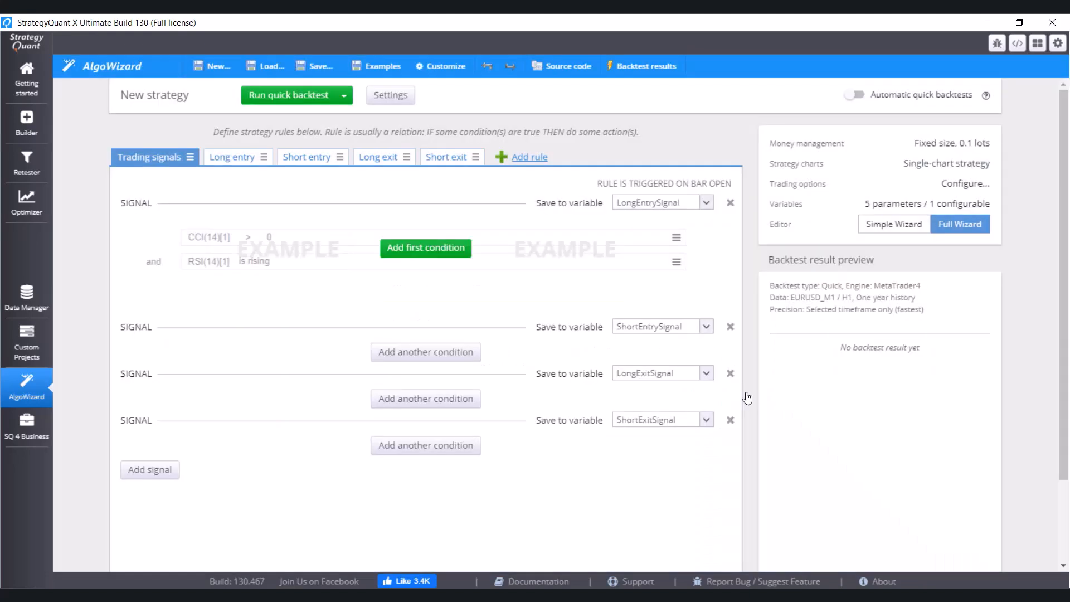
mouse_move(184, 291)
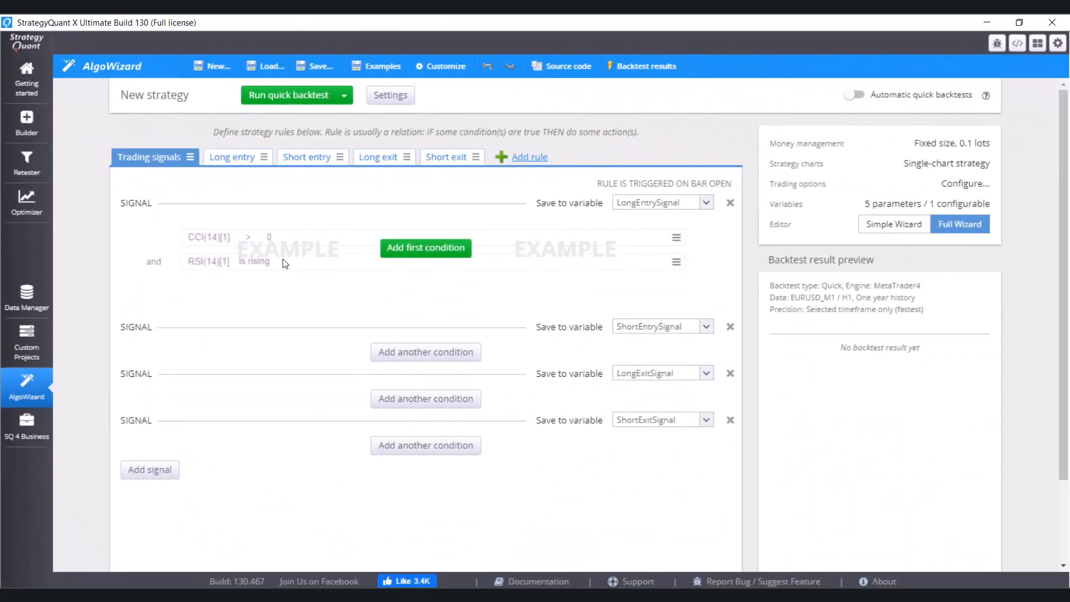
Step: Add long-entry condition 'Bar closes above Moving Average' with period 200, found by searching 'moving'
left_click(425, 248)
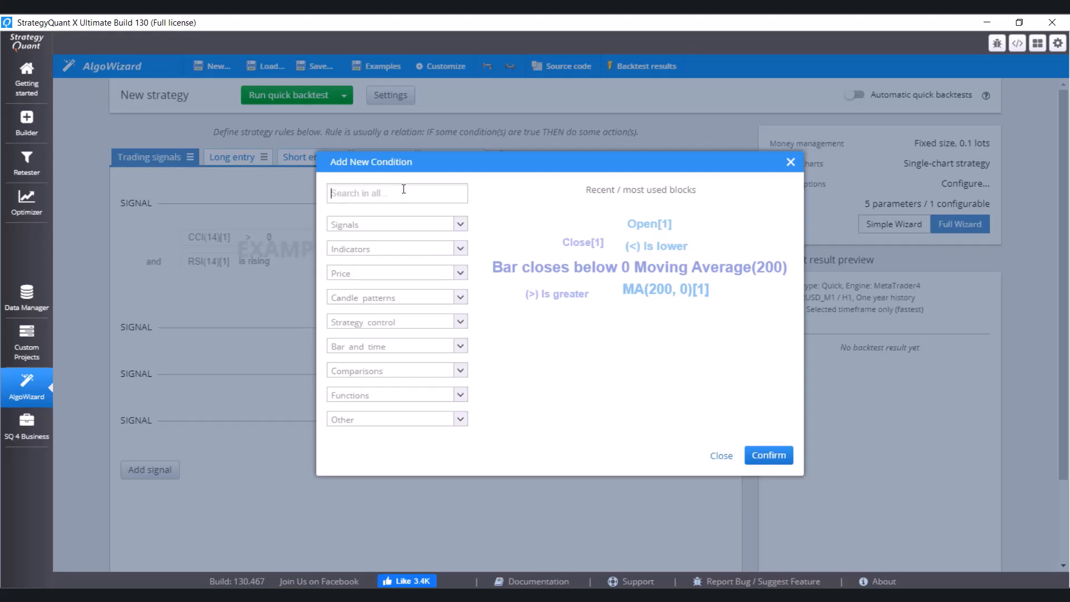
type("moving")
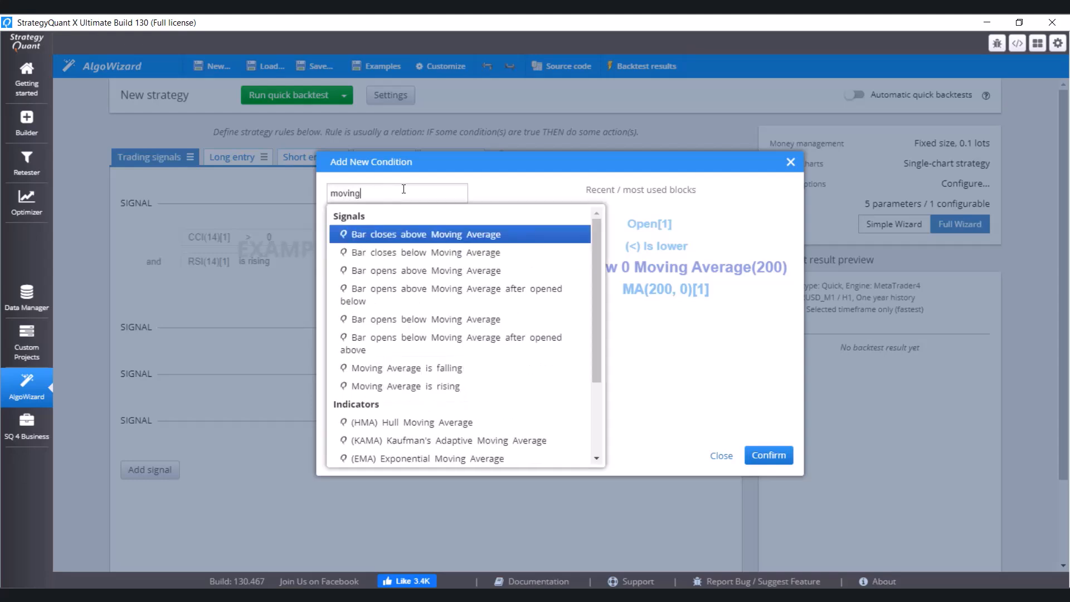
mouse_move(425, 240)
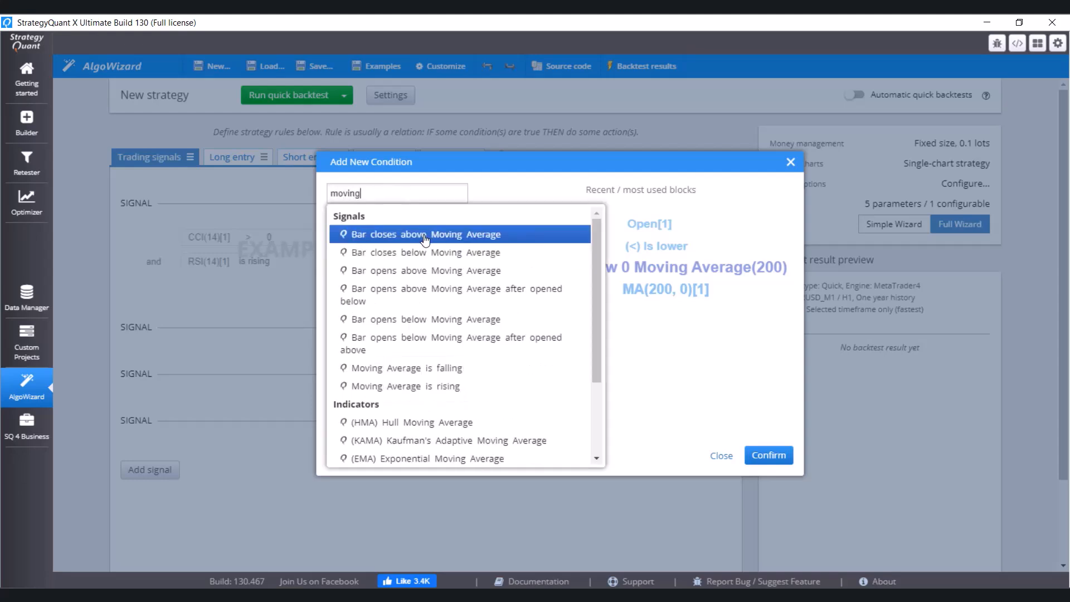
left_click(425, 234)
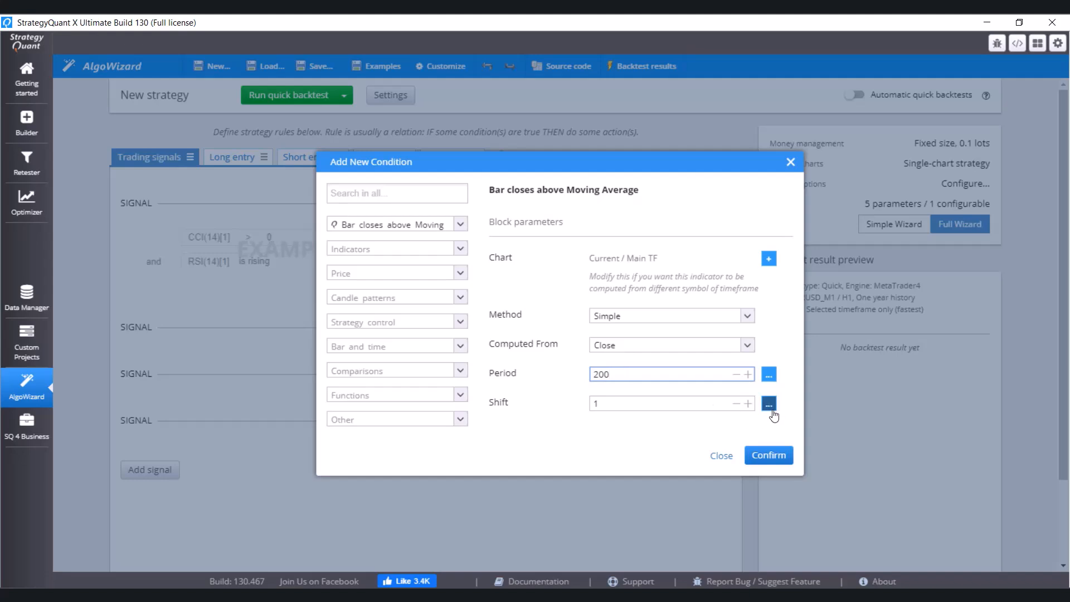
left_click(768, 455)
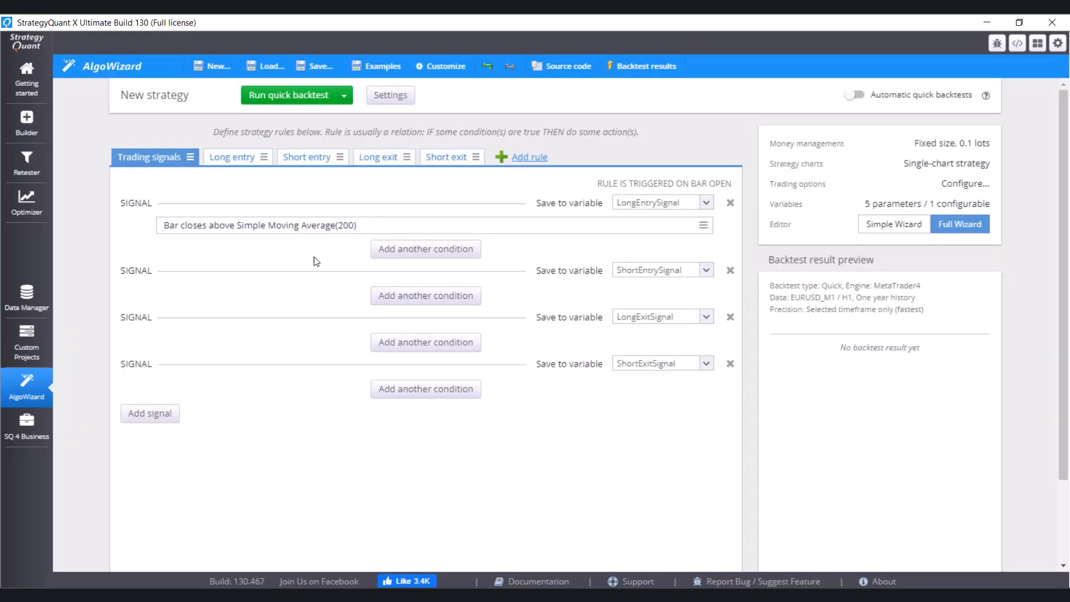
mouse_move(580, 282)
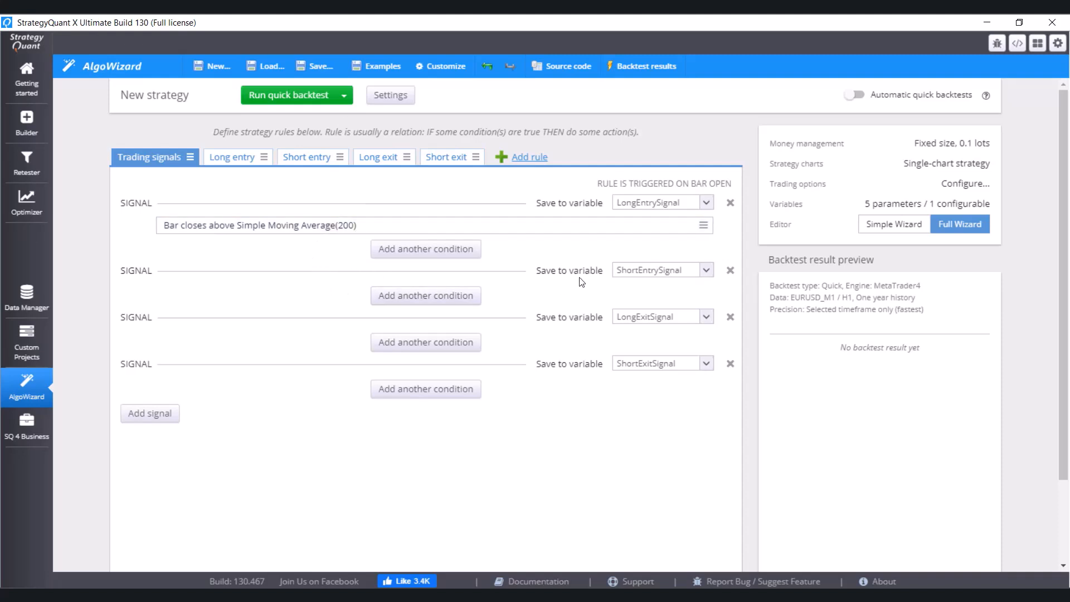
mouse_move(676, 214)
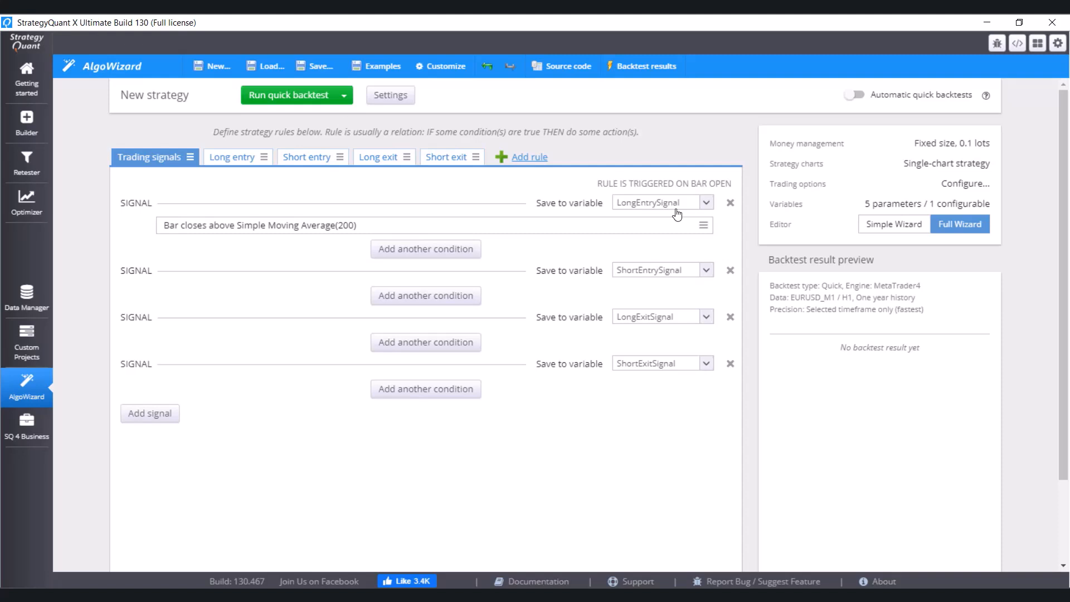
mouse_move(565, 262)
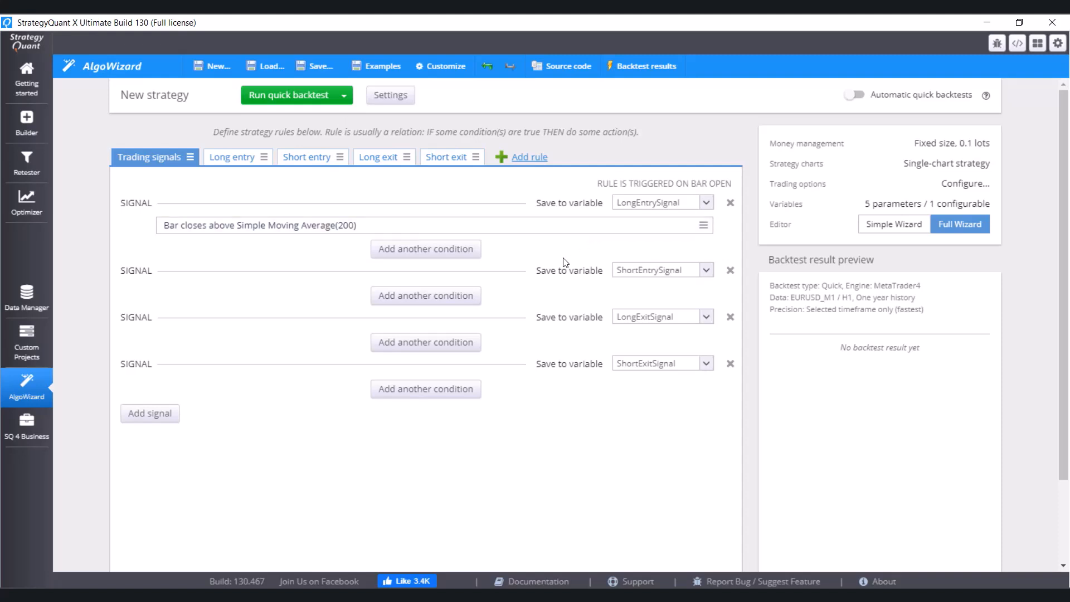
mouse_move(425, 342)
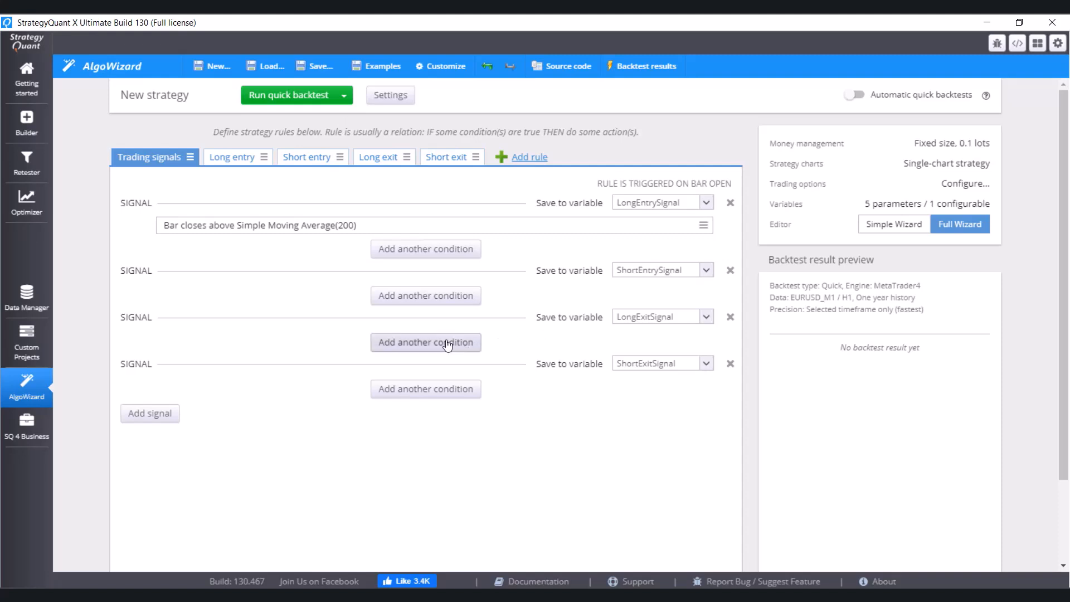
mouse_move(444, 334)
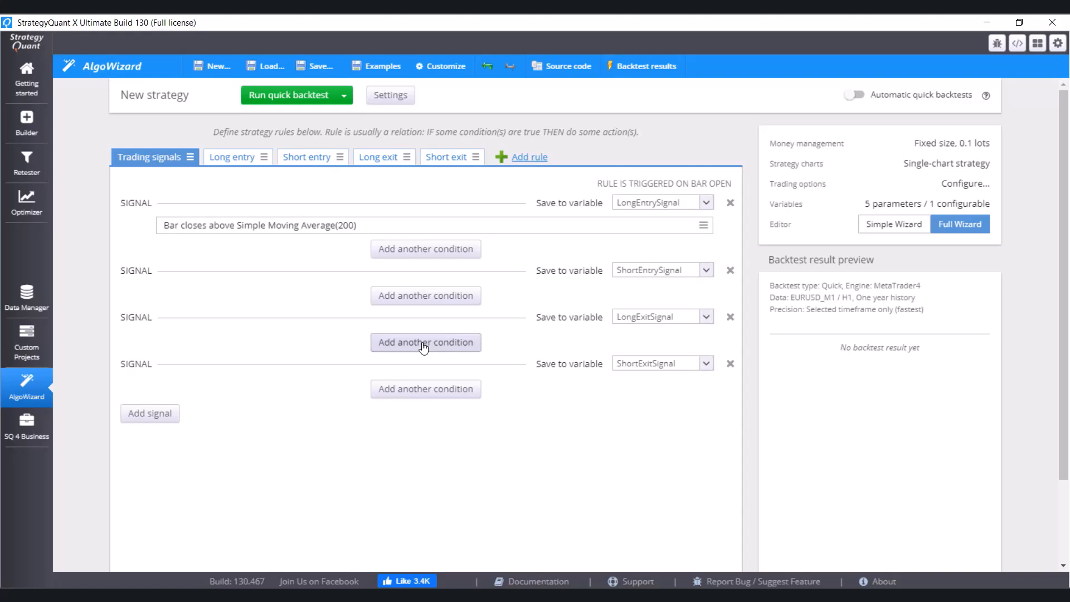
Step: Add long-exit condition 'Bar closes below Moving Average' with period 200, found by searching 'moving'
left_click(425, 342)
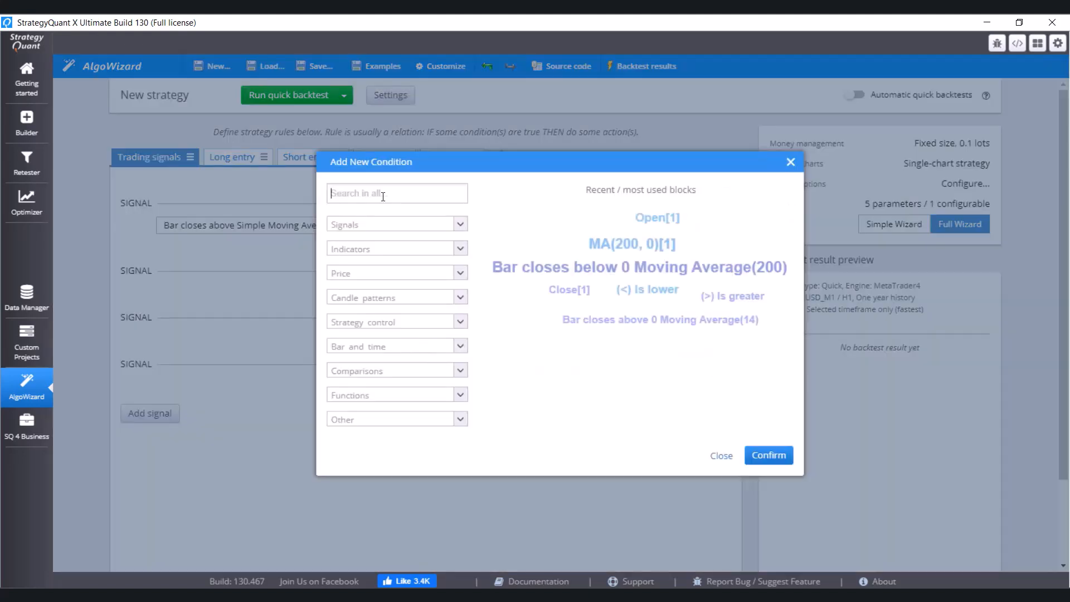
type("moving")
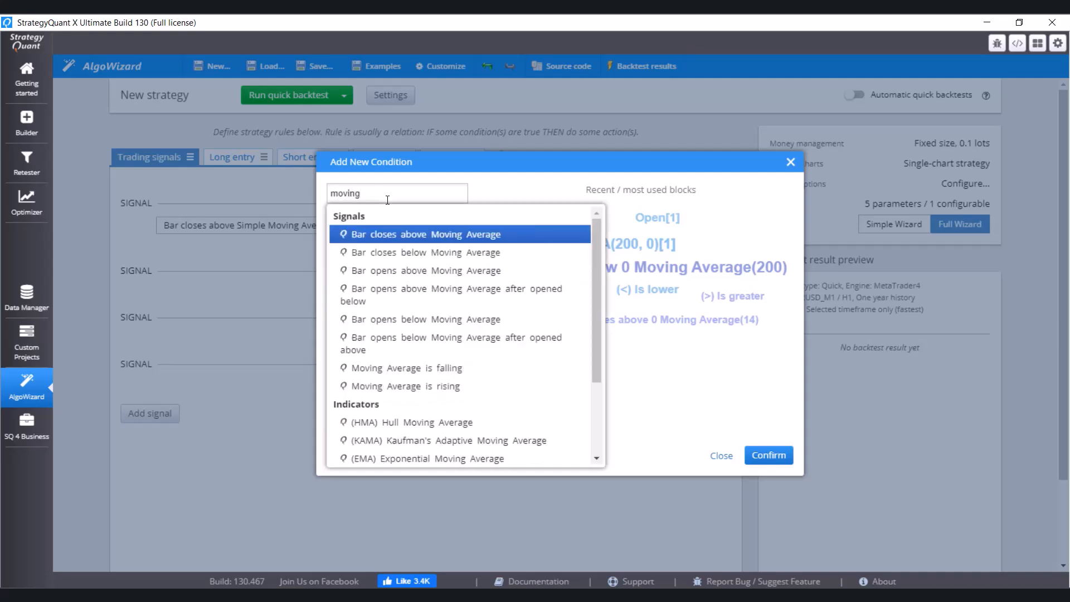
left_click(426, 252)
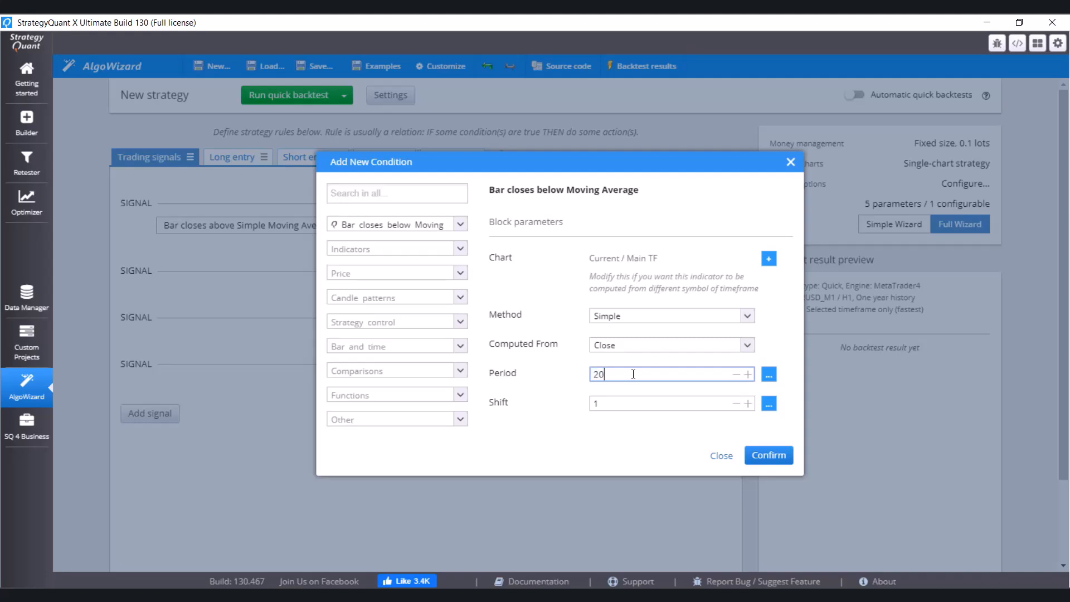
left_click(768, 455)
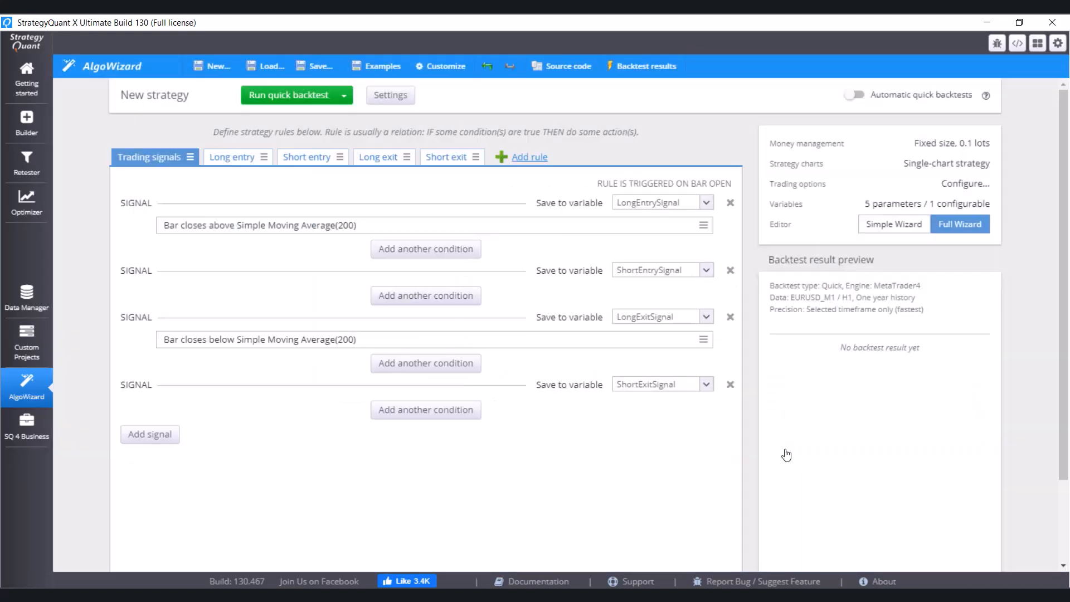
mouse_move(425, 295)
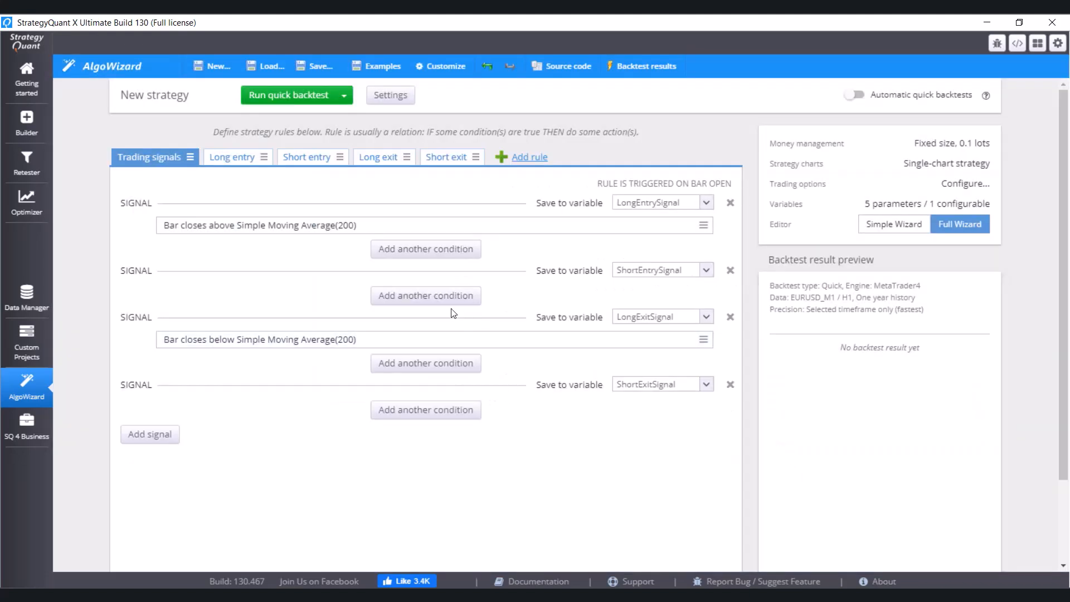
mouse_move(315, 110)
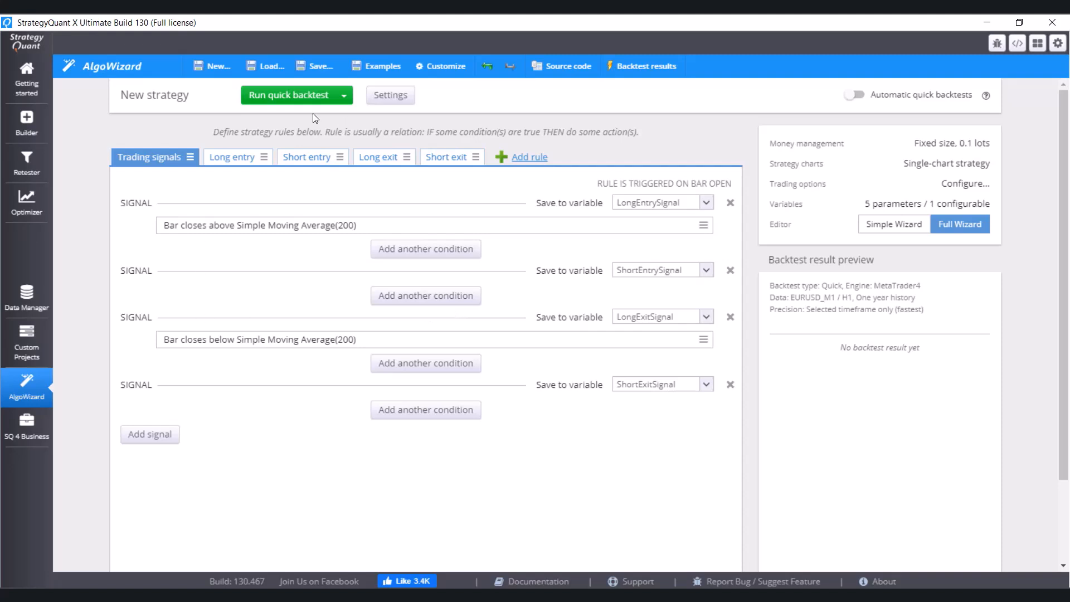
left_click(390, 95)
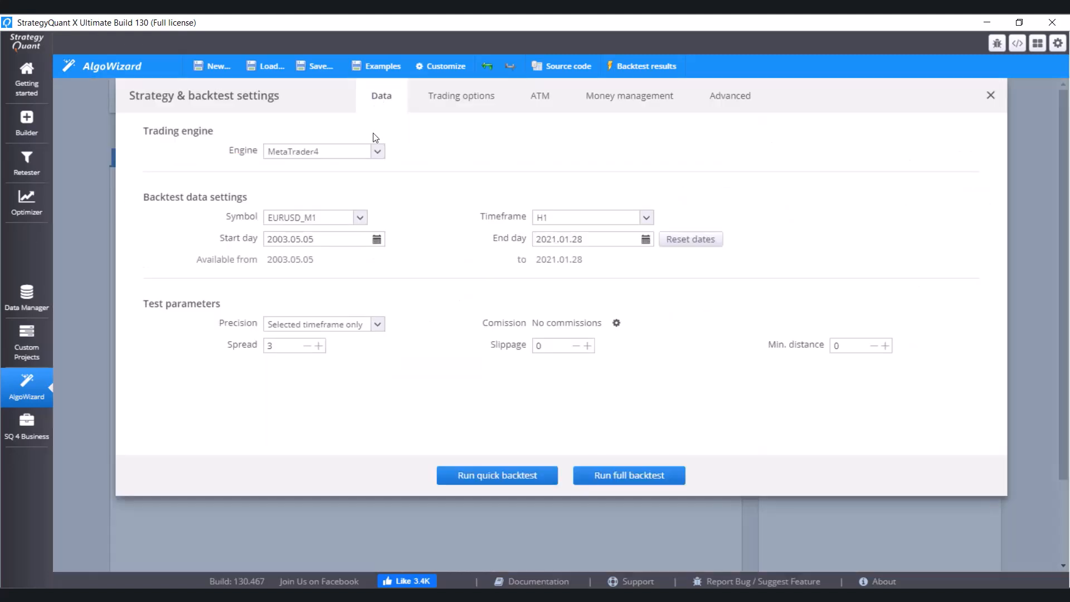
left_click(376, 151)
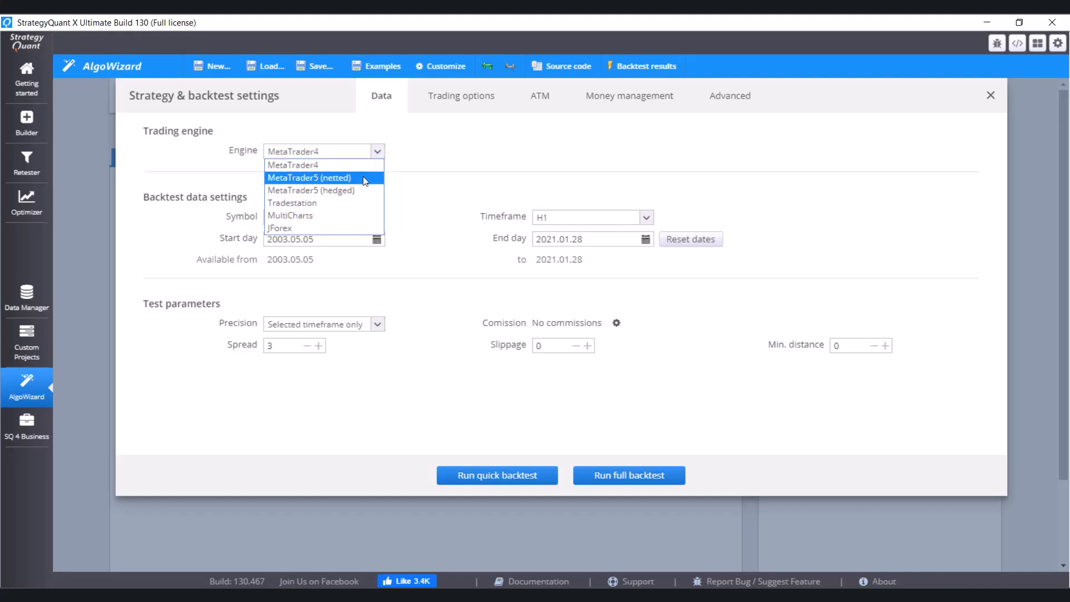
left_click(310, 178)
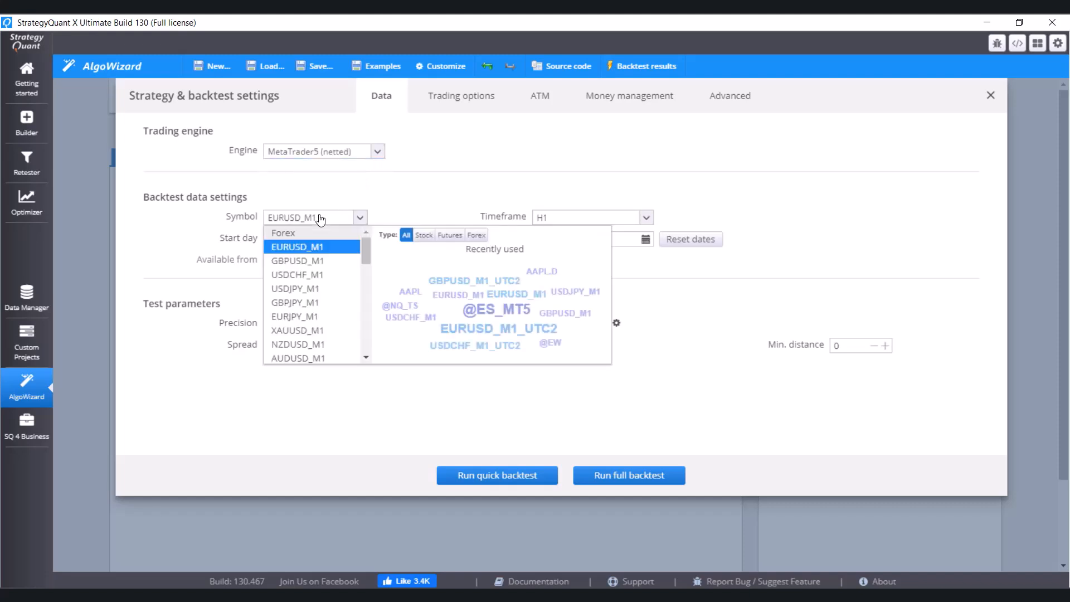
type("es")
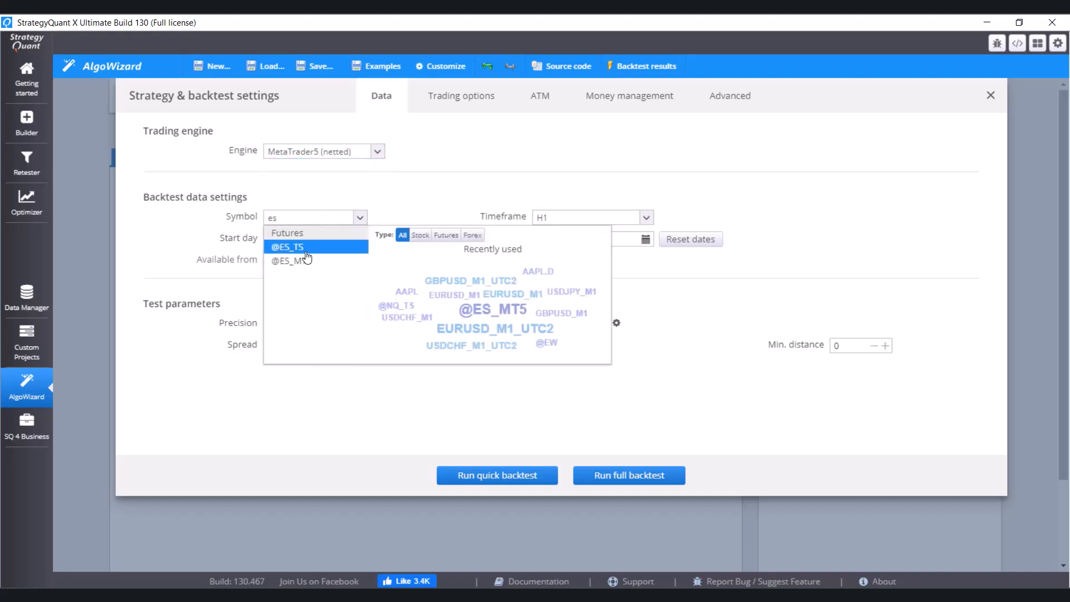
left_click(492, 310)
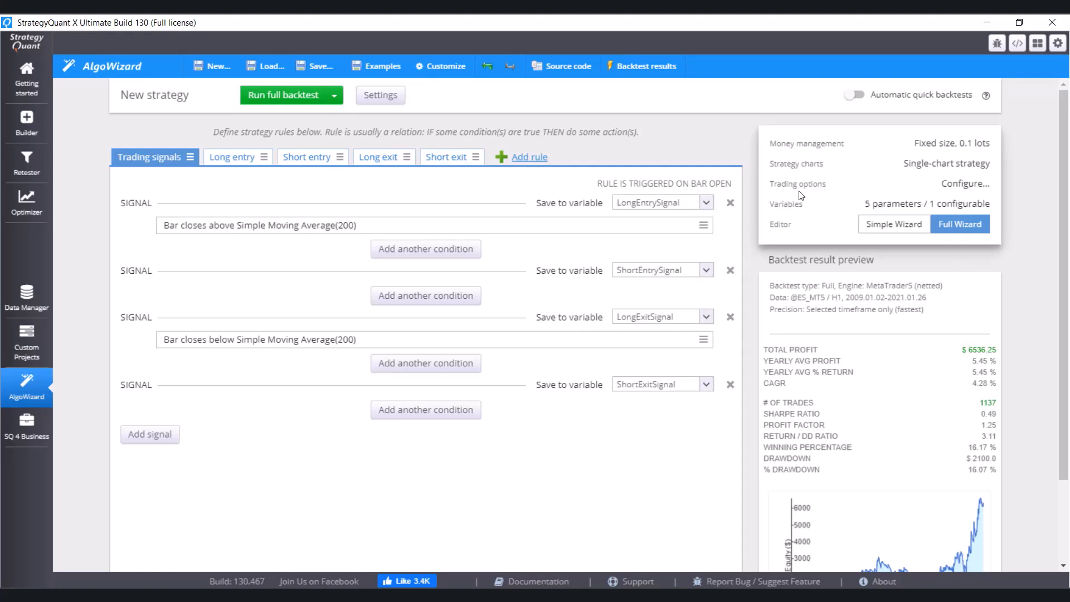
Step: Enable storing chart data in results and rerun the full backtest
left_click(964, 184)
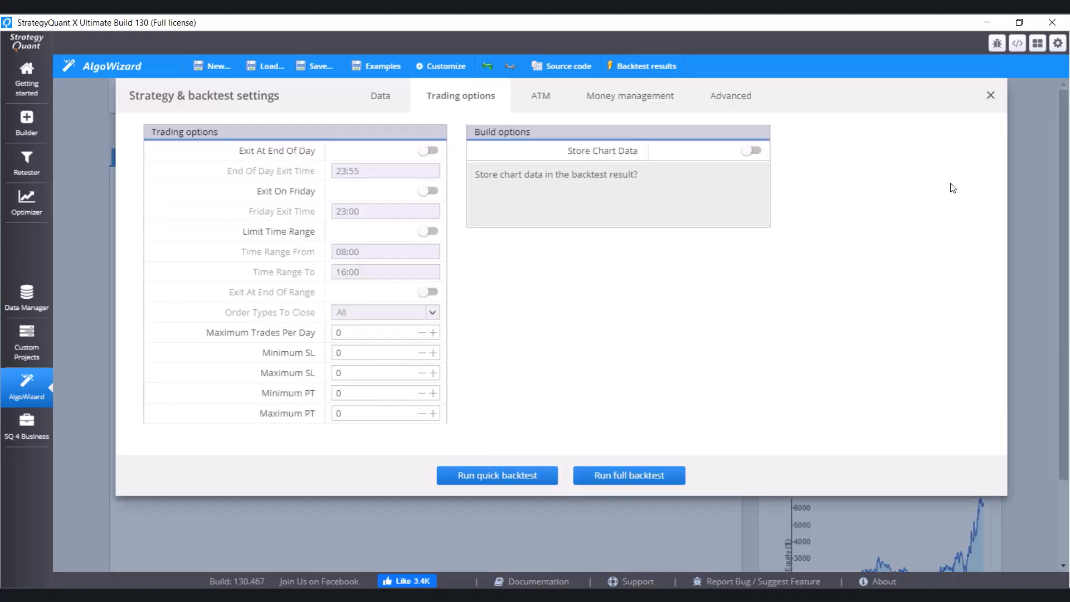
mouse_move(693, 215)
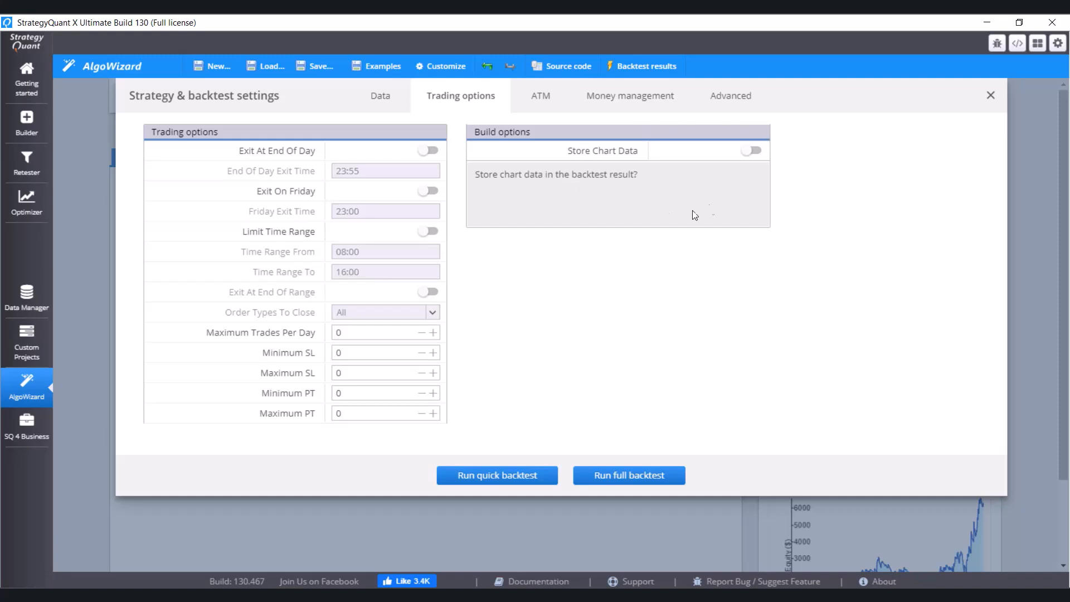
mouse_move(758, 151)
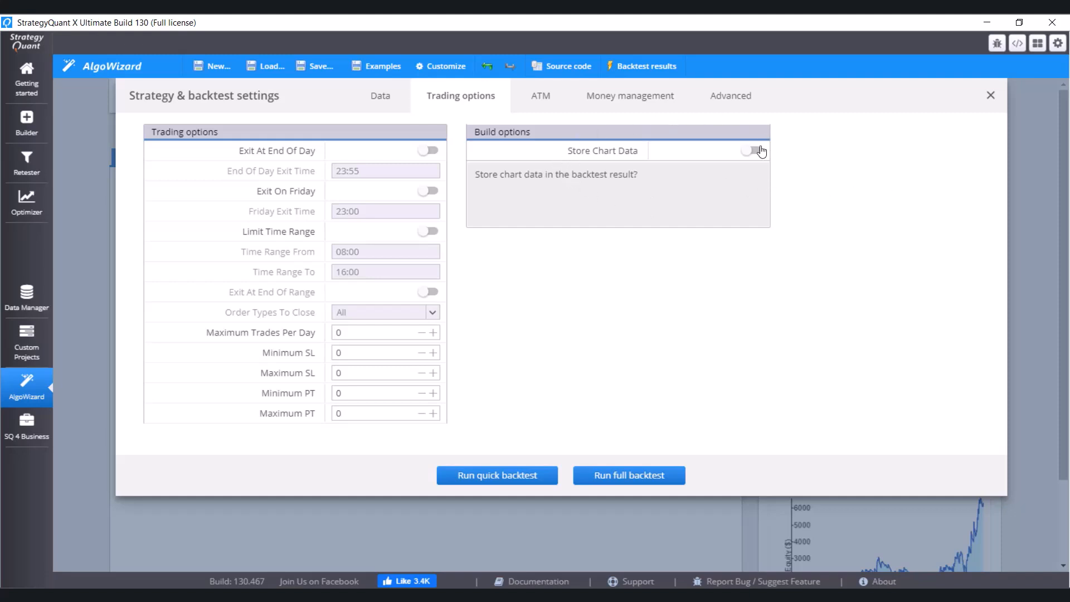
left_click(750, 151)
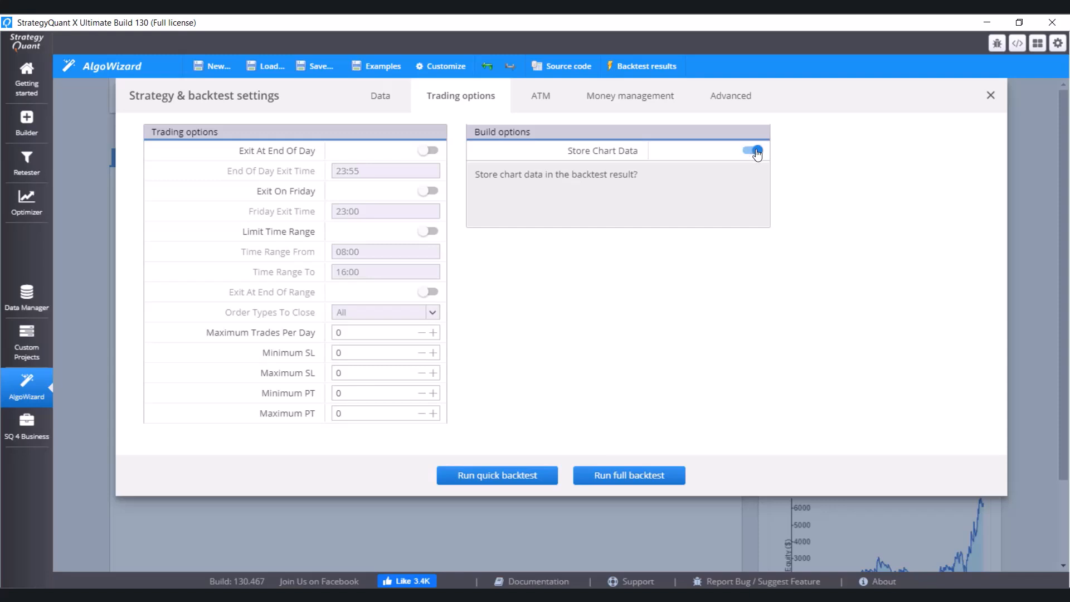
left_click(751, 151)
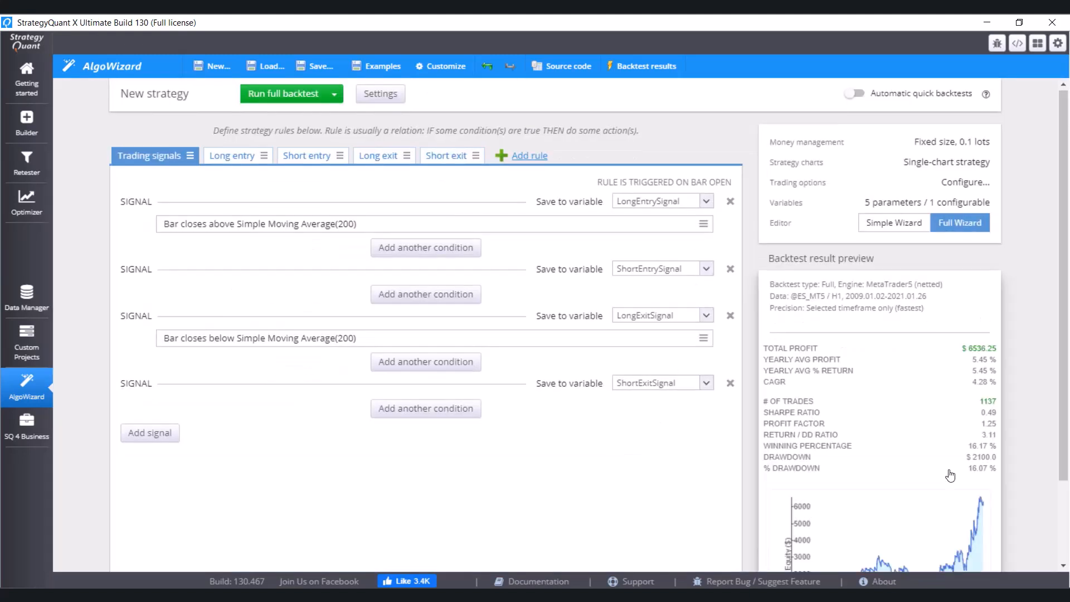
scroll("down", 3)
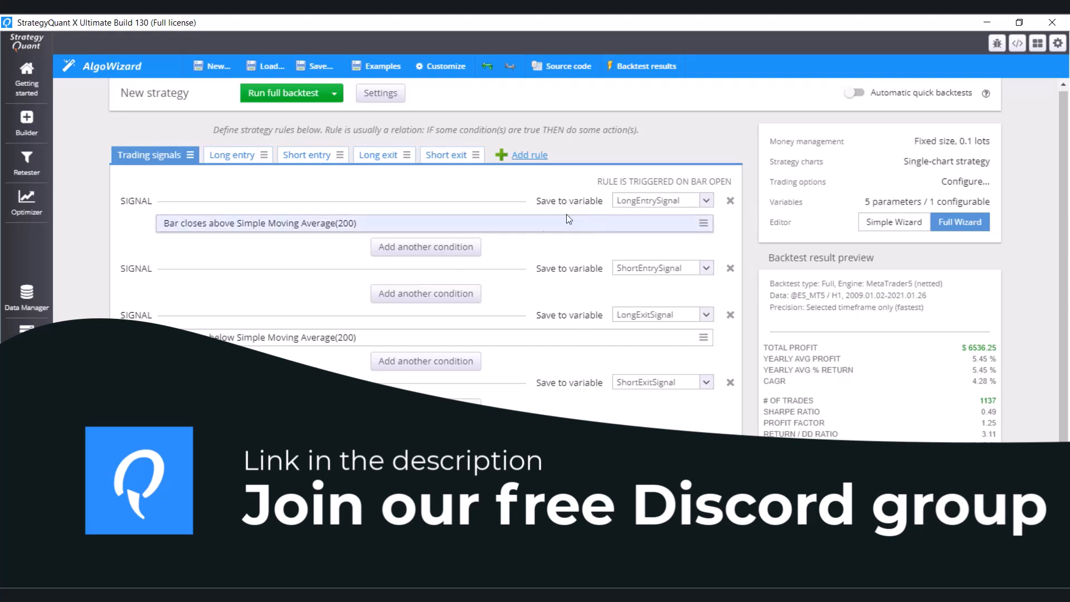
mouse_move(546, 353)
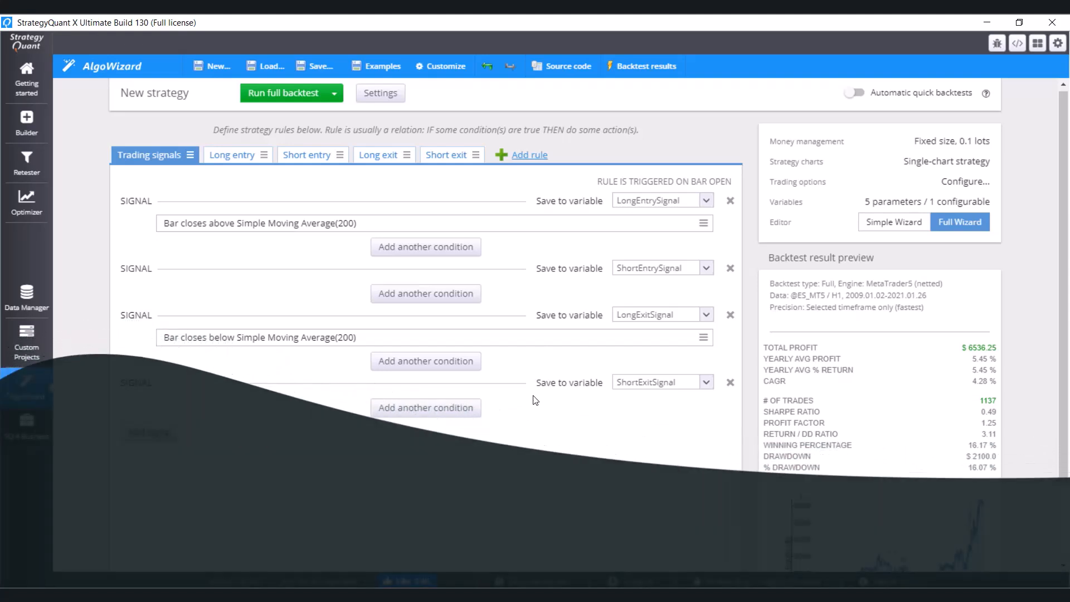
scroll("down", 3)
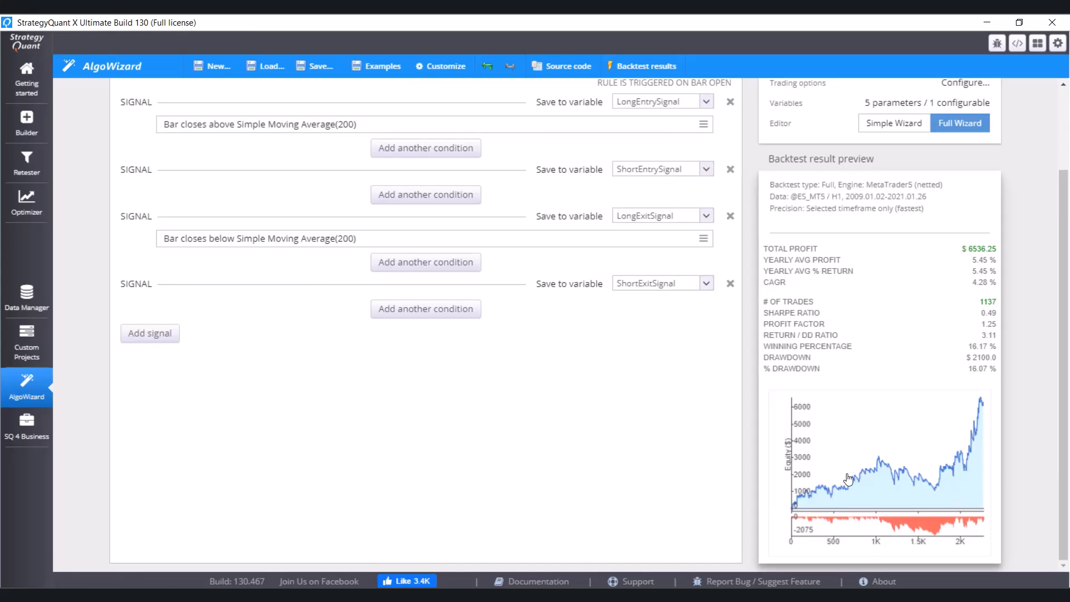
Step: View the full backtest results, the list of trades and the trades plotted on the chart
left_click(641, 65)
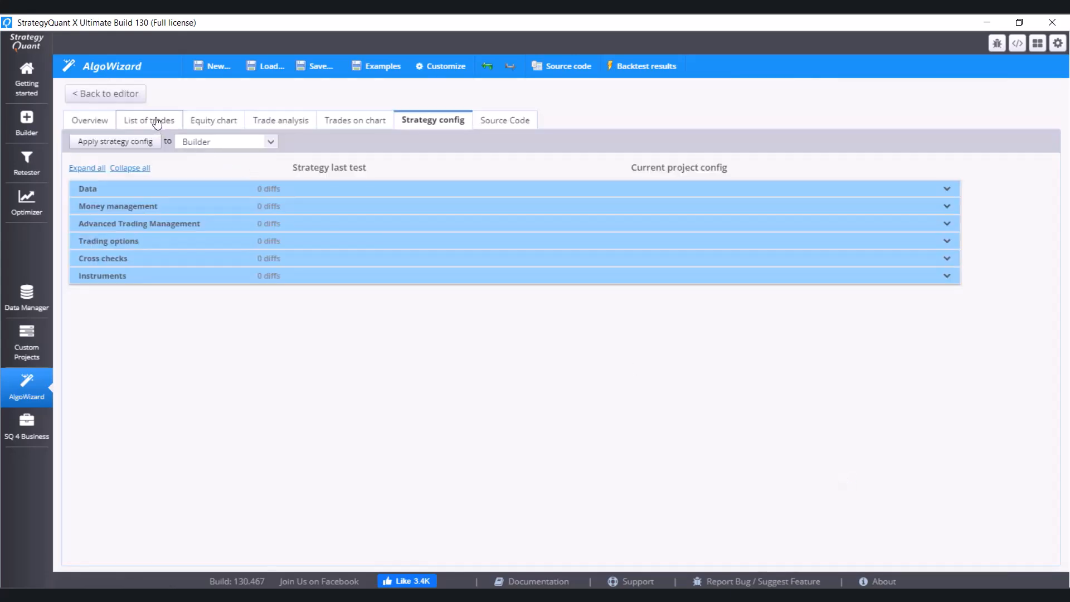
left_click(148, 120)
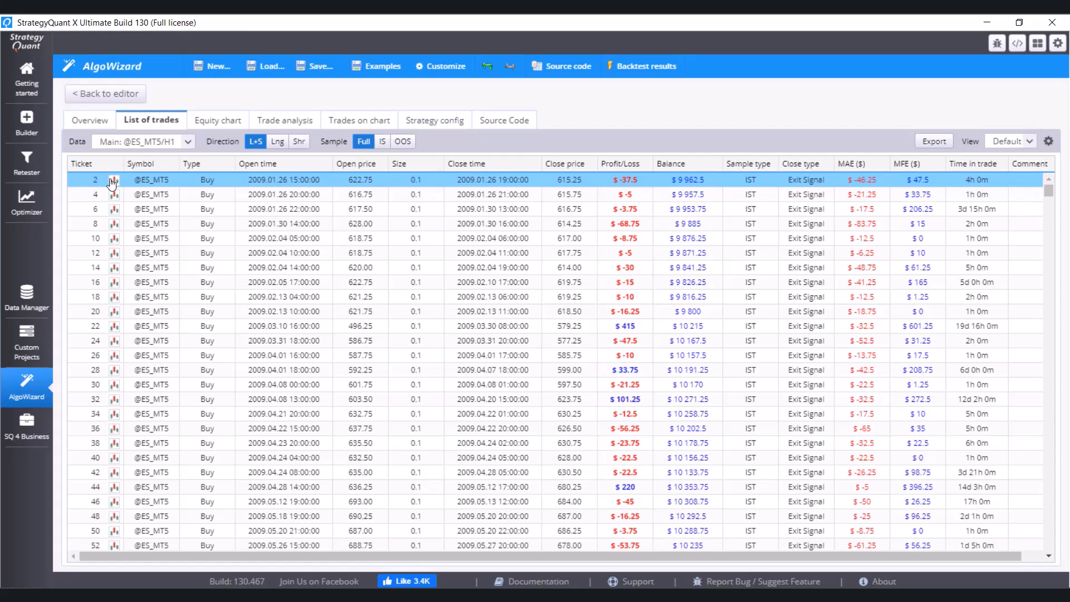
left_click(356, 120)
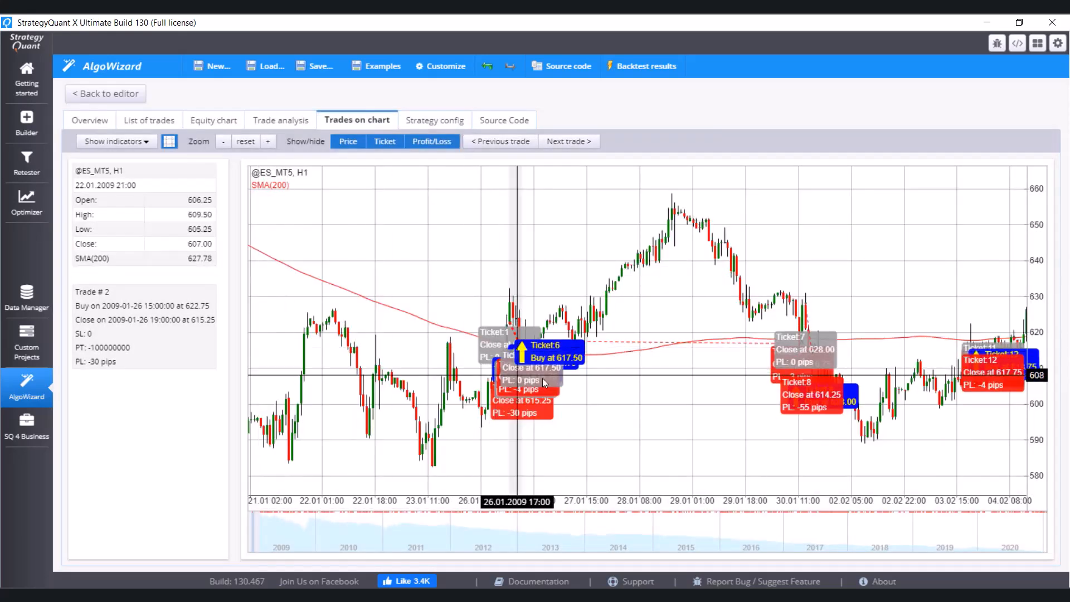
mouse_move(519, 376)
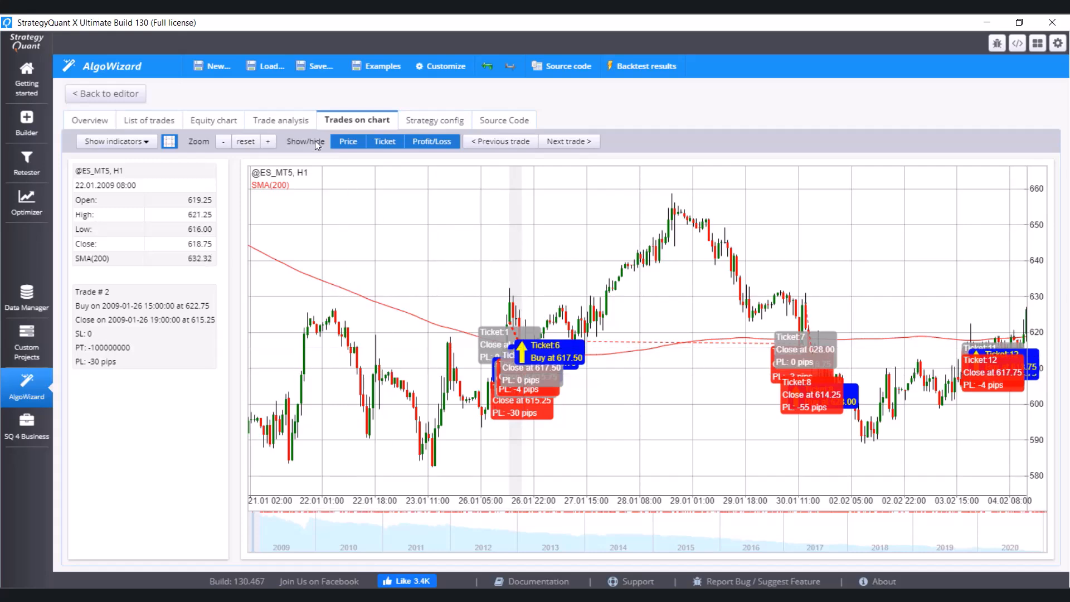
Step: Zoom twice into the trades around 26 January 2009, then go back to the strategy editor
left_click(267, 141)
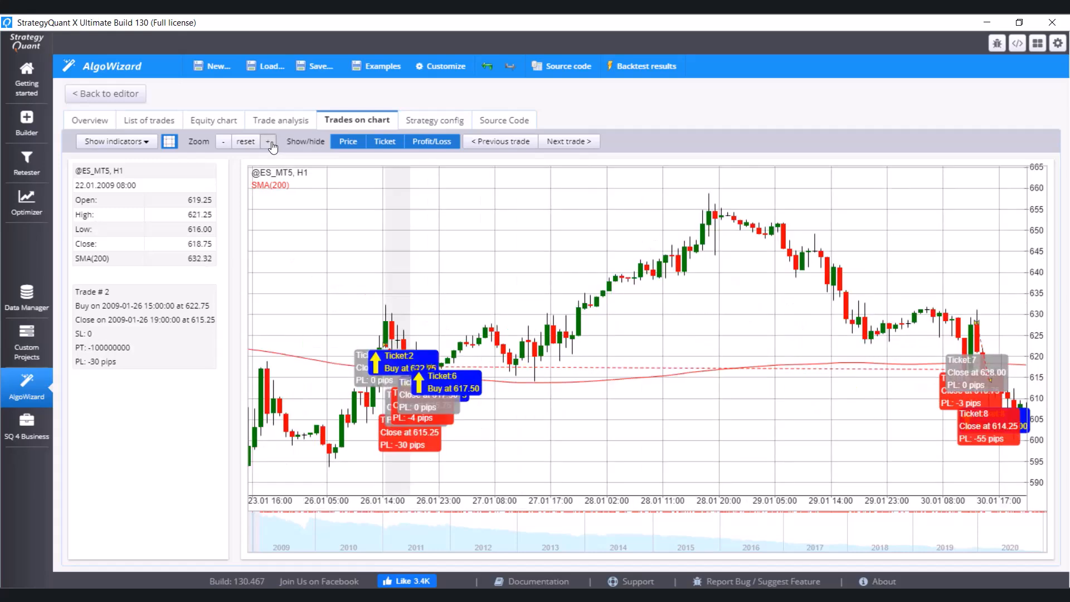
left_click(268, 141)
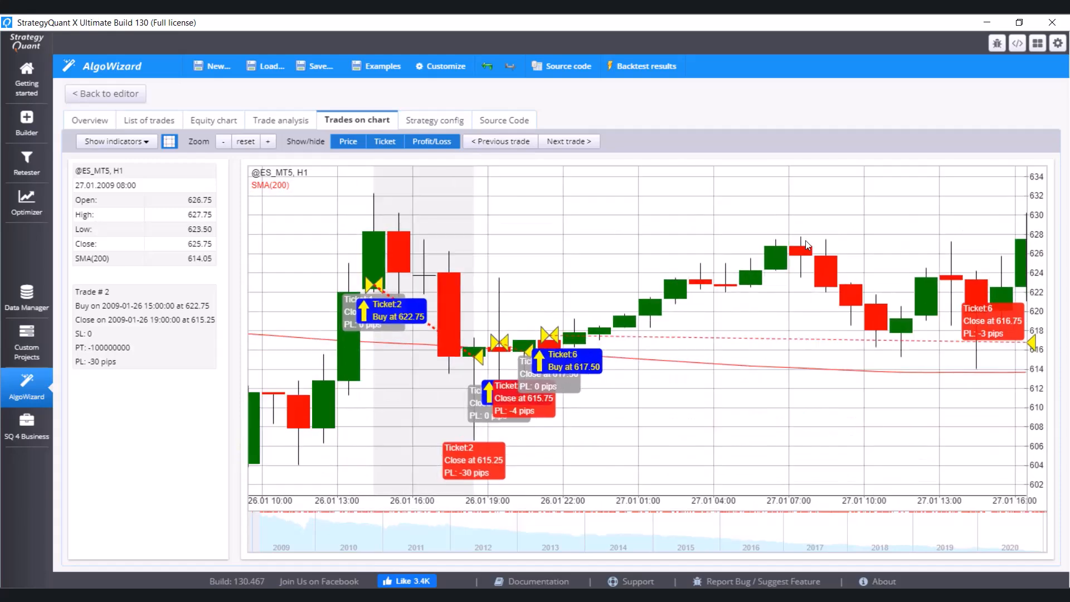
mouse_move(364, 384)
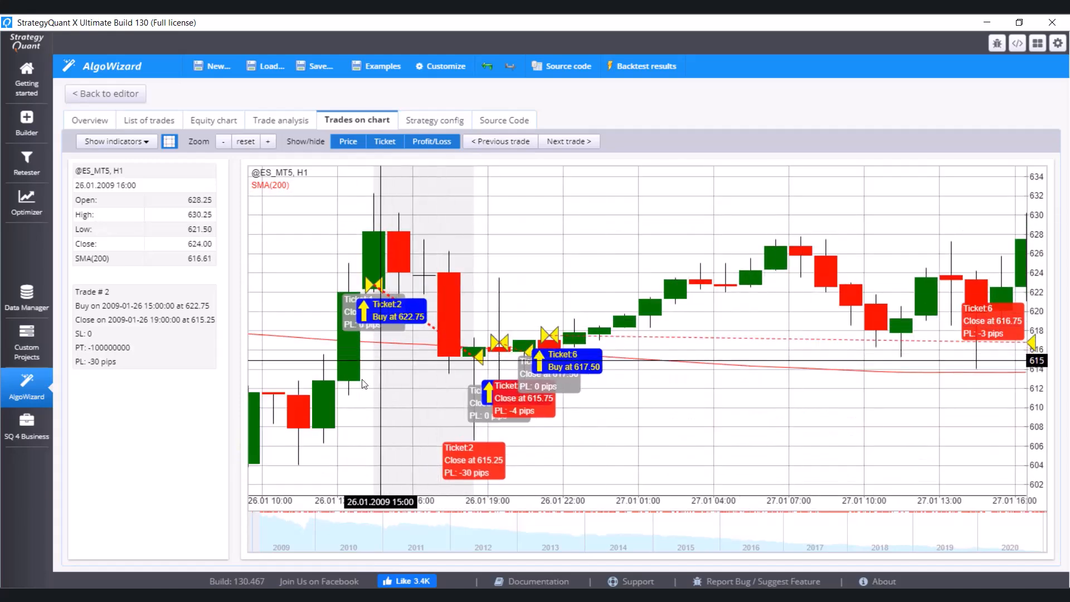
mouse_move(359, 371)
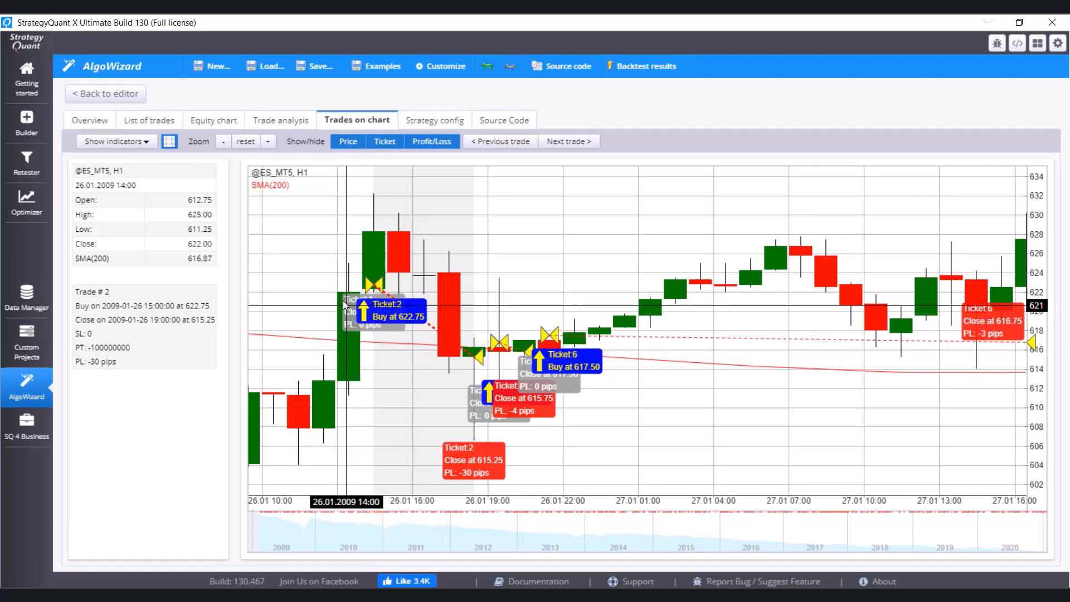
mouse_move(350, 298)
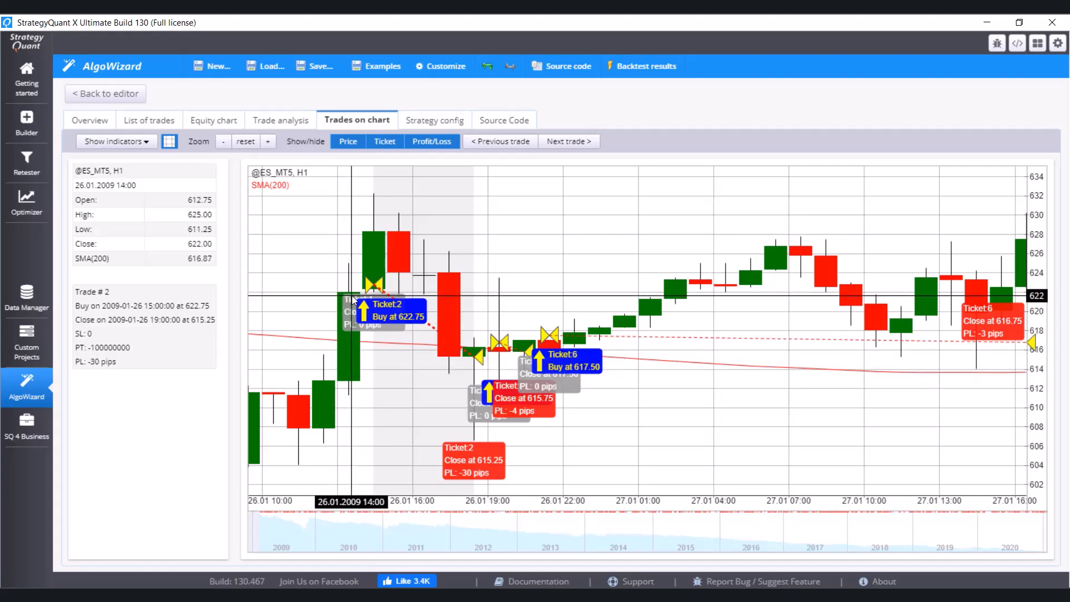
mouse_move(306, 341)
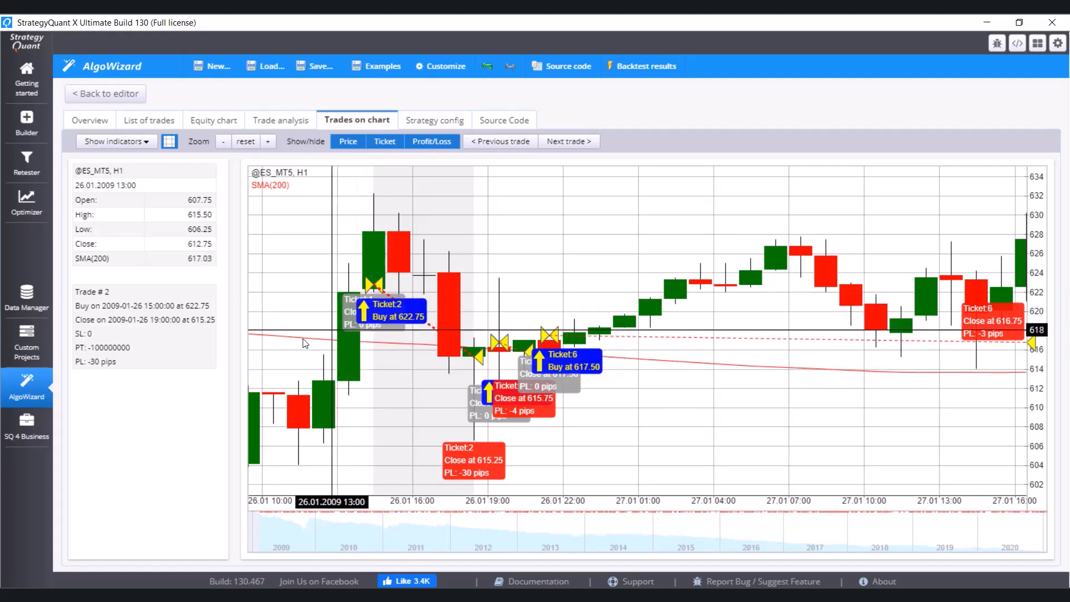
mouse_move(374, 344)
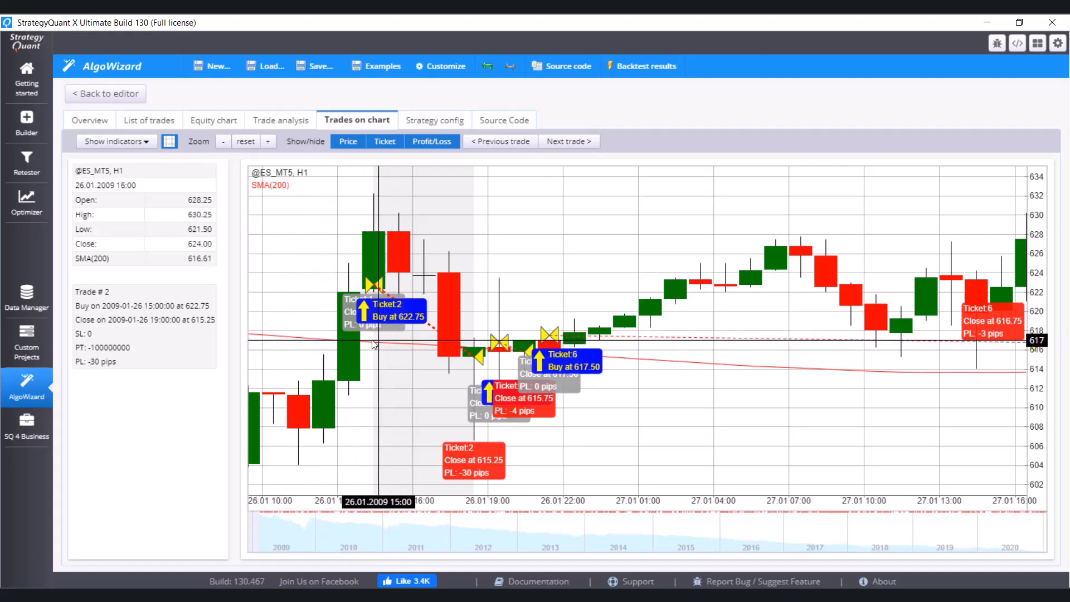
mouse_move(350, 379)
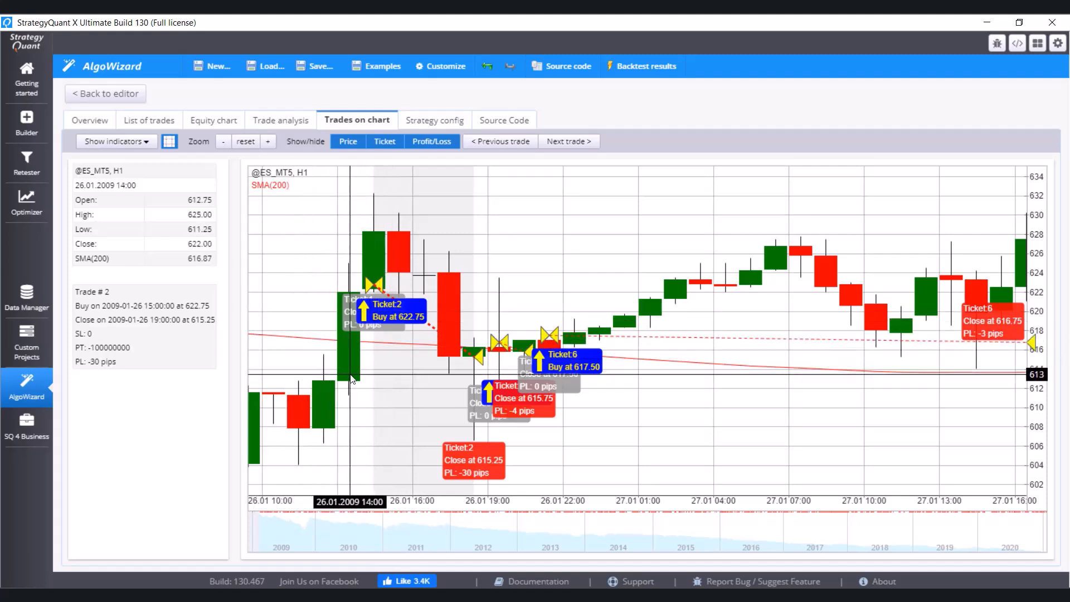
mouse_move(335, 362)
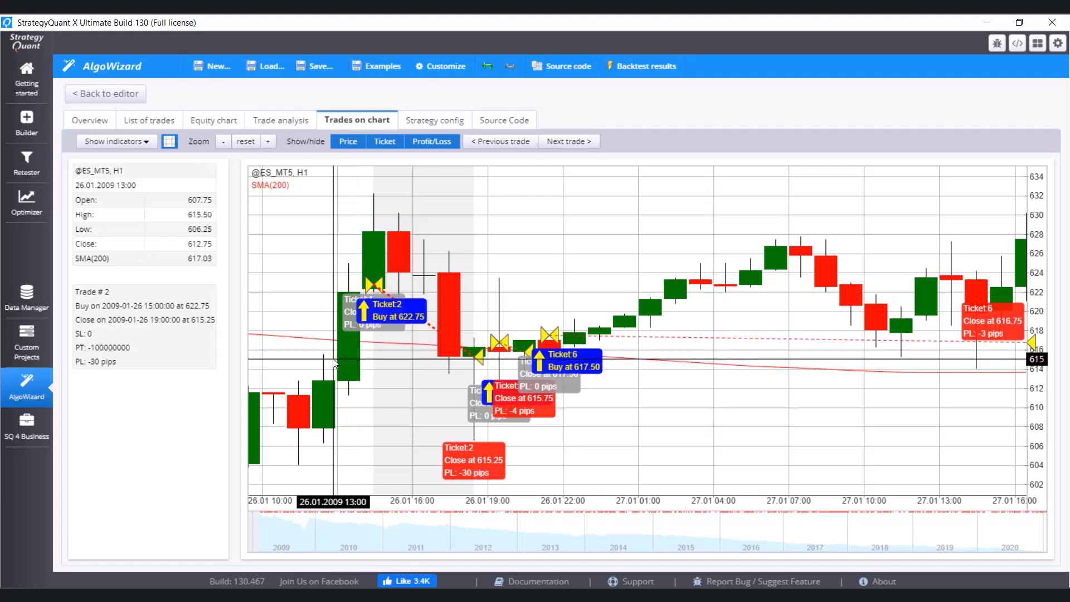
mouse_move(334, 368)
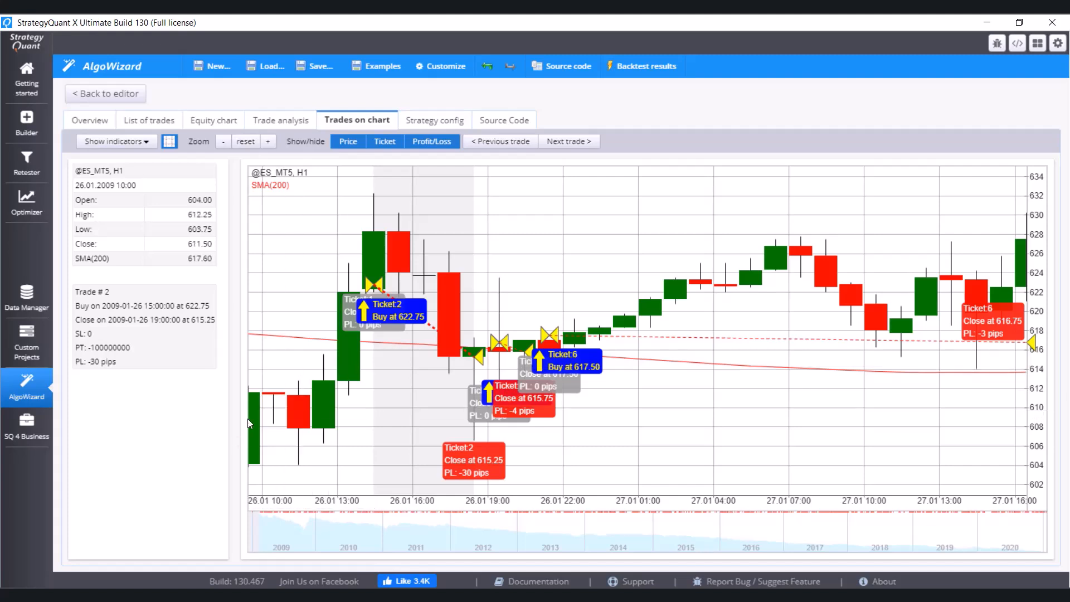
mouse_move(334, 312)
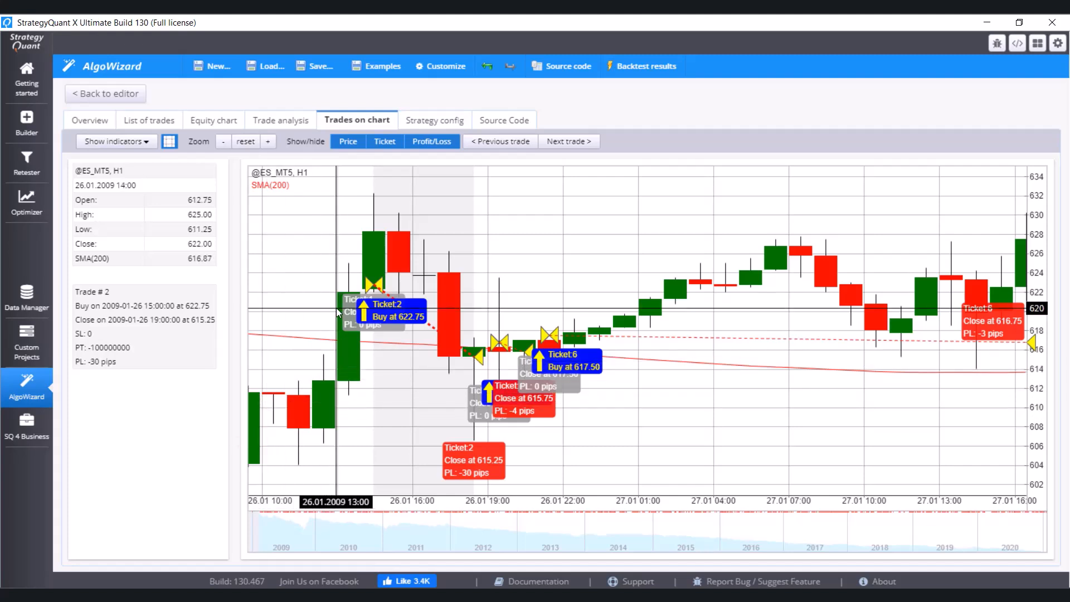
left_click(105, 93)
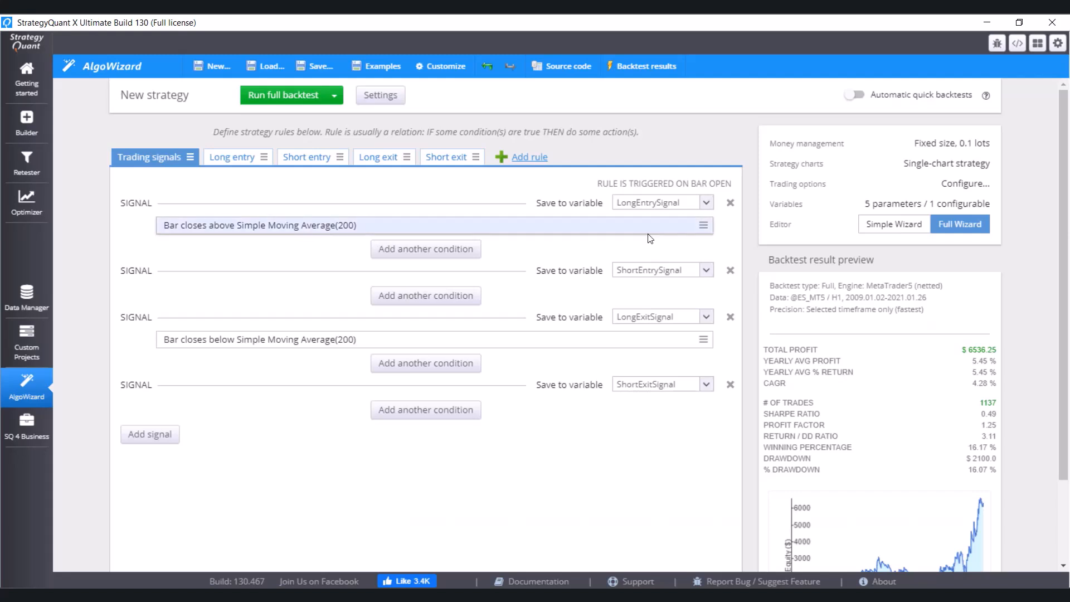
Step: Remove the existing long-entry condition and add a new 'is lower' comparison condition
left_click(704, 225)
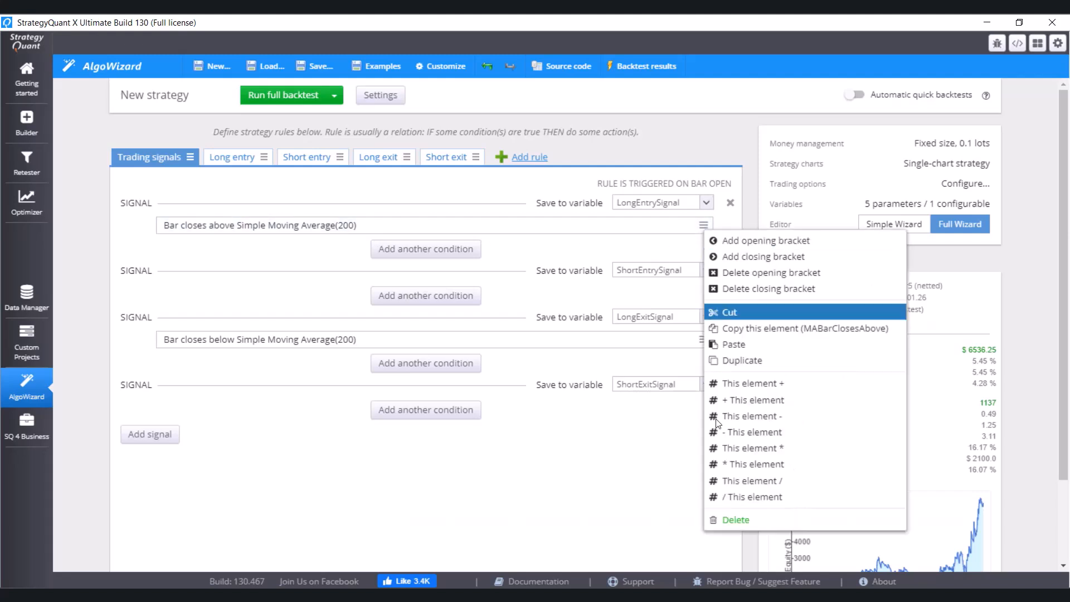
left_click(730, 313)
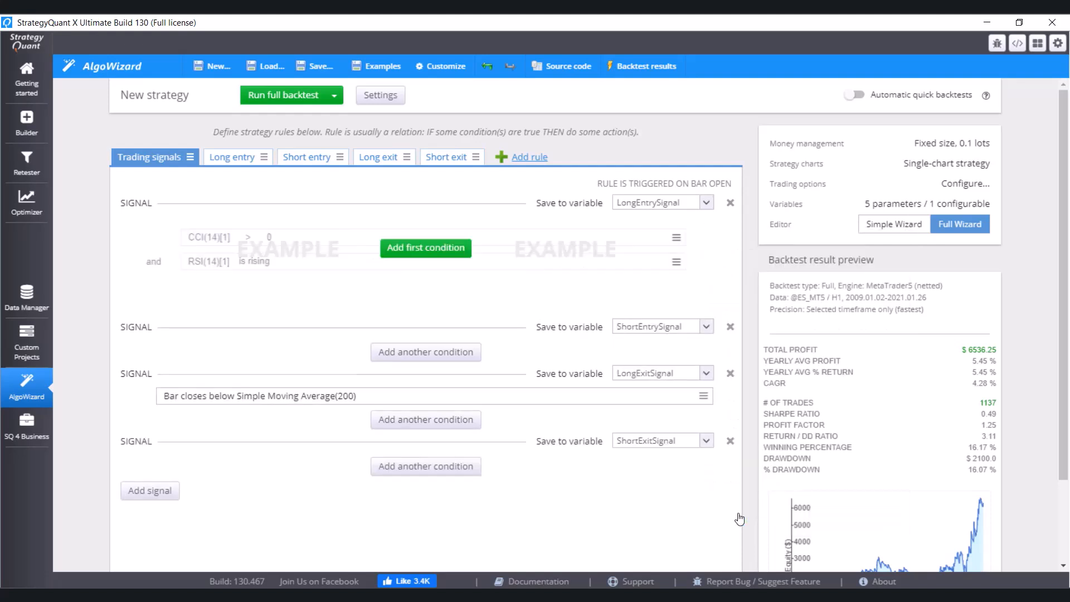
mouse_move(469, 266)
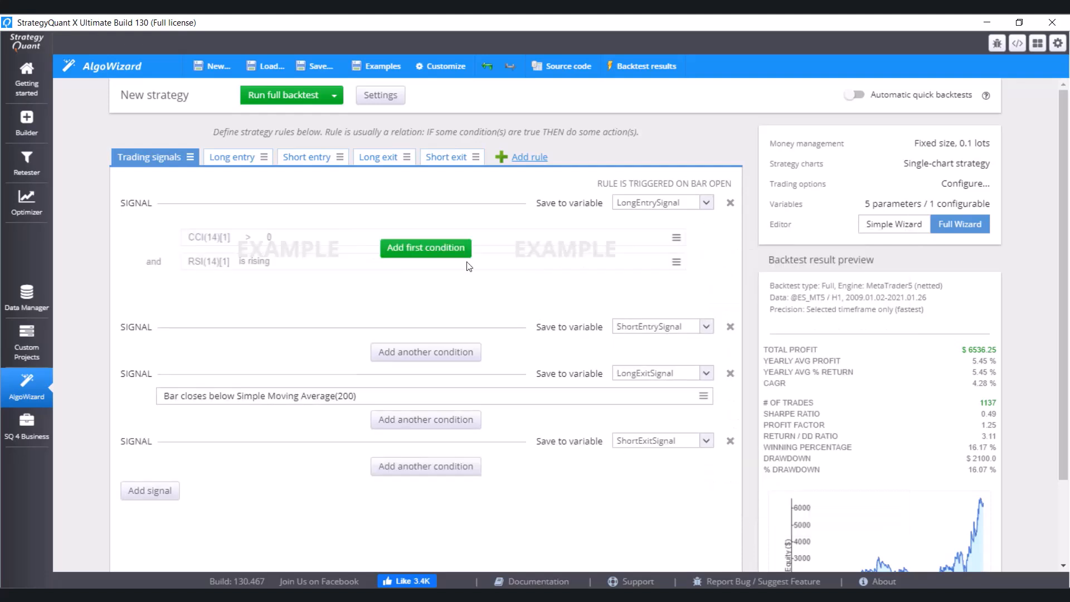
left_click(425, 247)
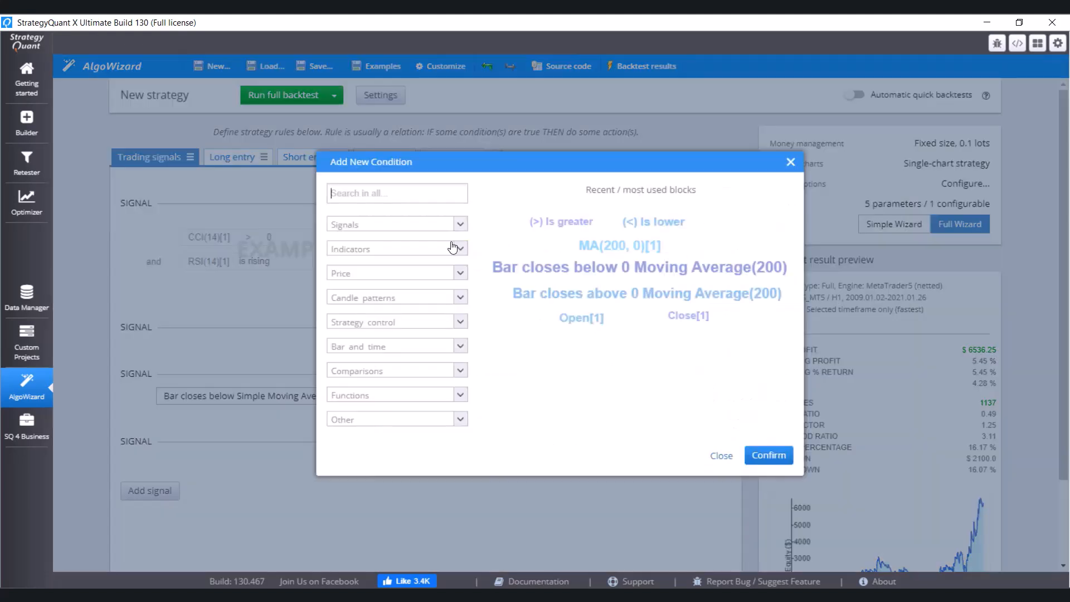
mouse_move(414, 373)
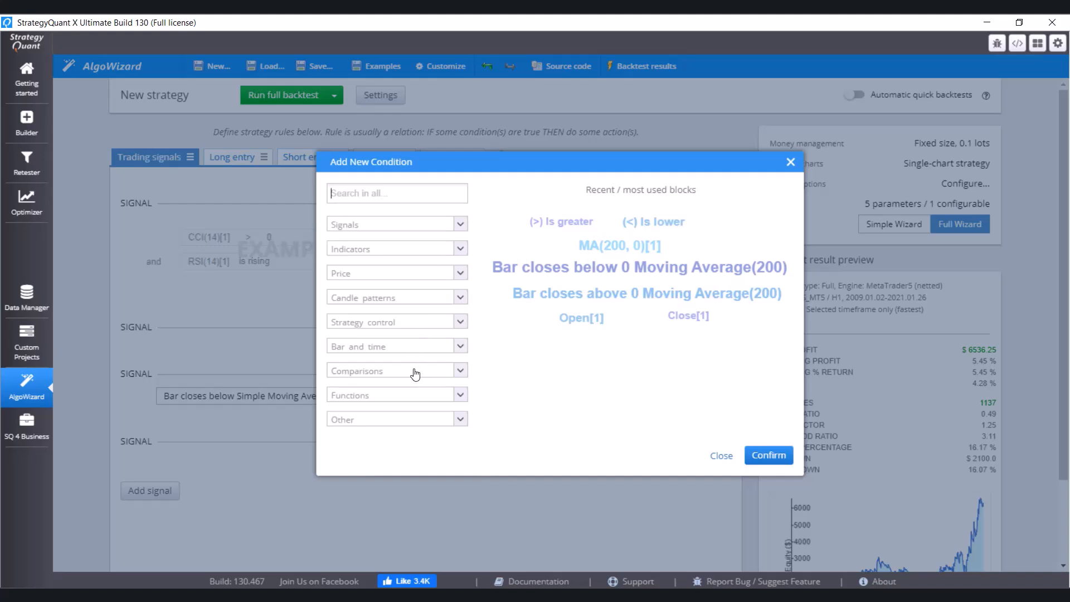
left_click(460, 370)
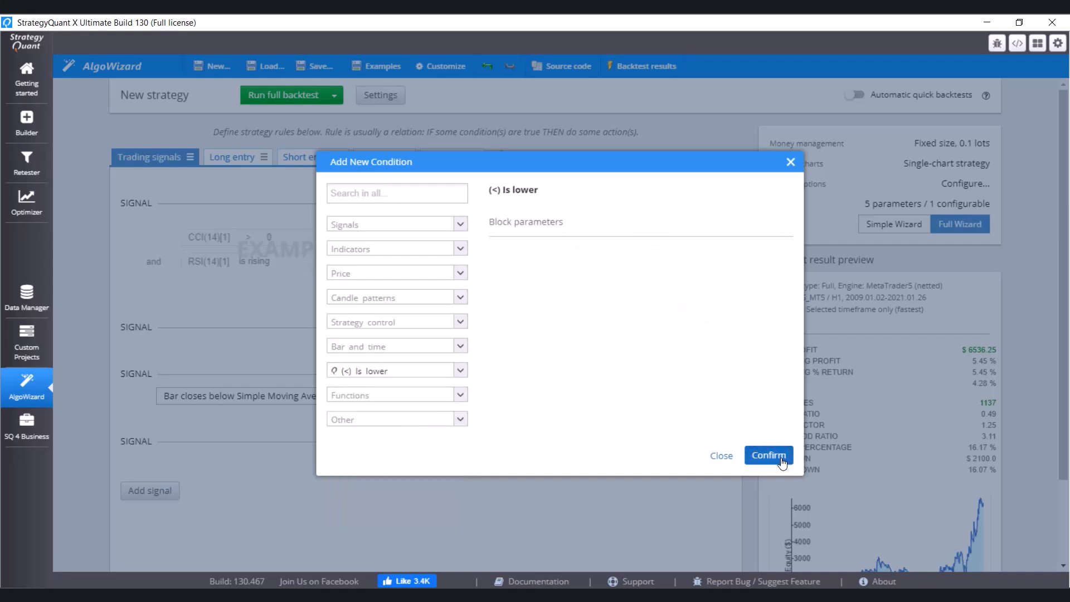
left_click(768, 456)
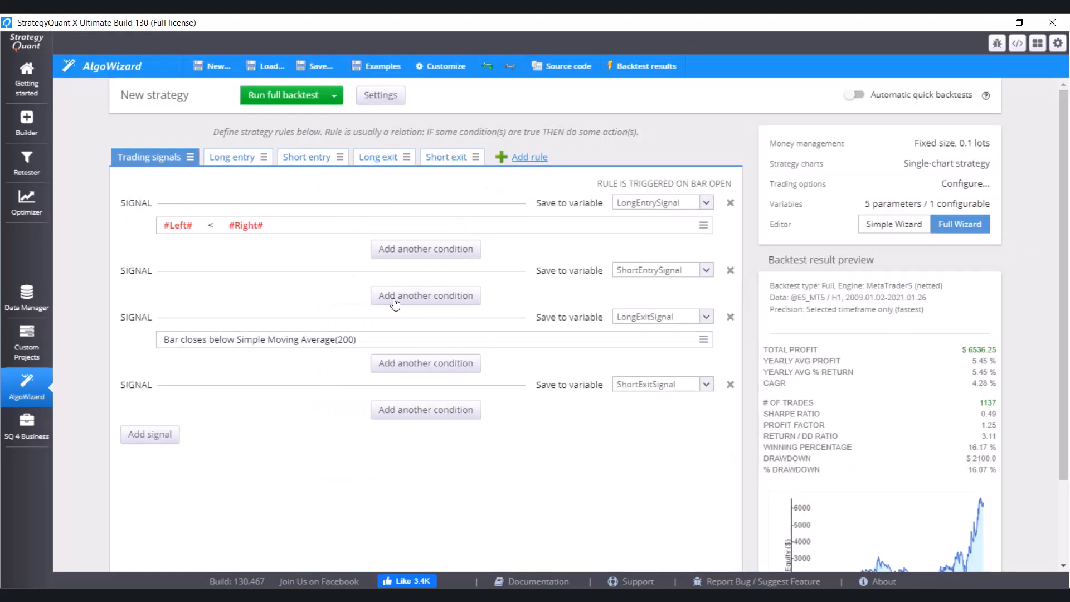
Step: Set the comparison's left side to the bar Open price, Open[1]
left_click(425, 296)
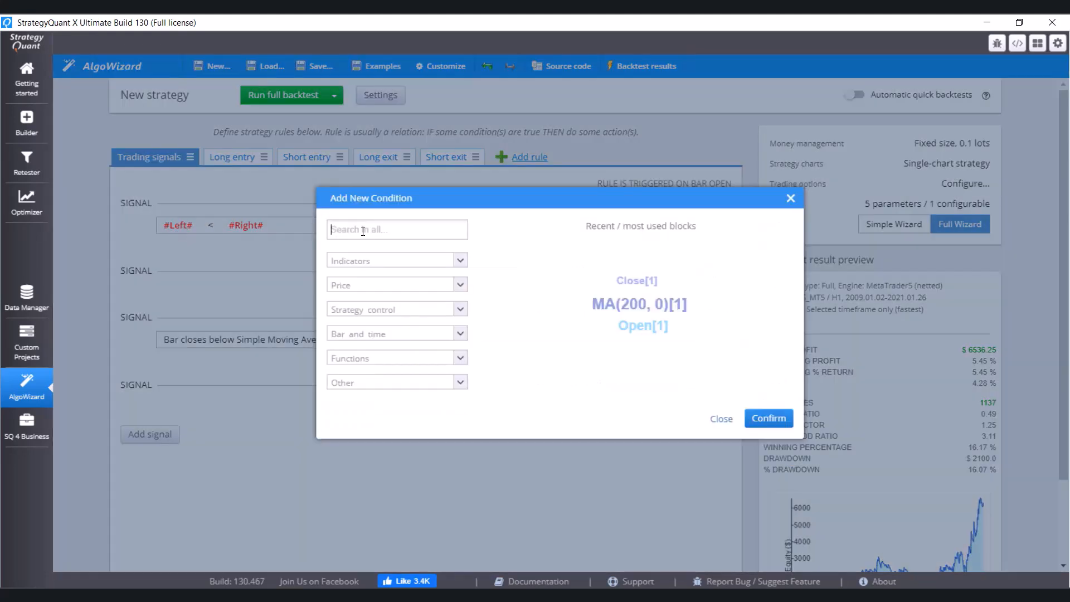
type("op")
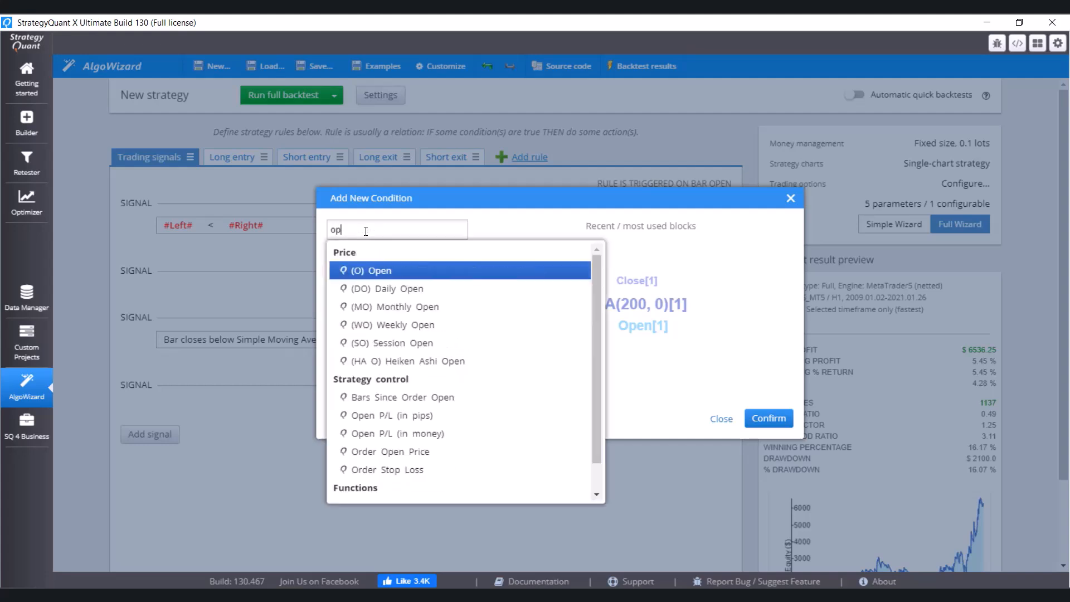
type("e")
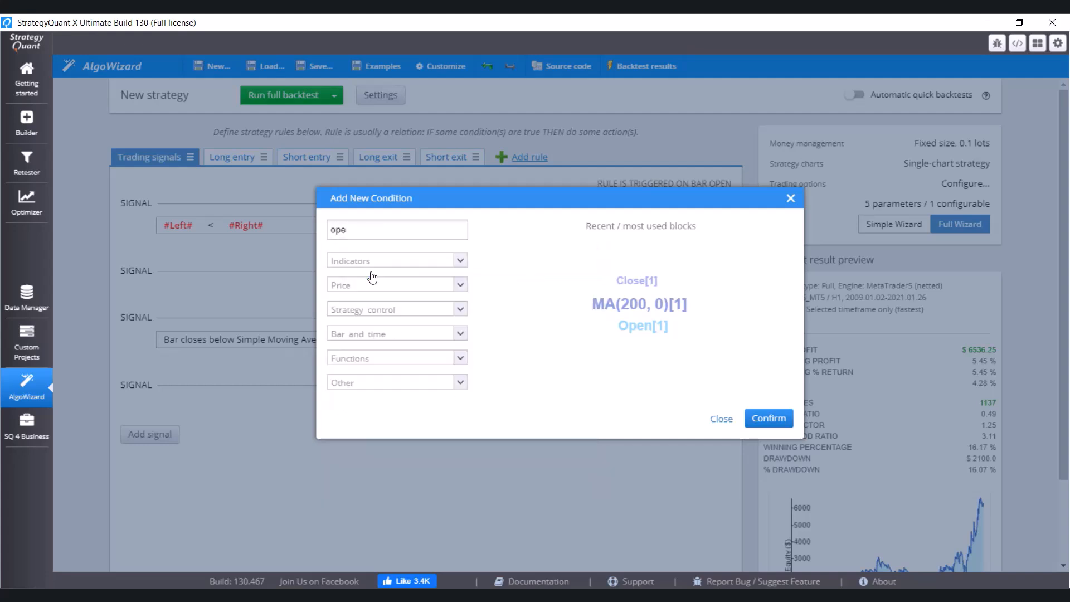
left_click(642, 326)
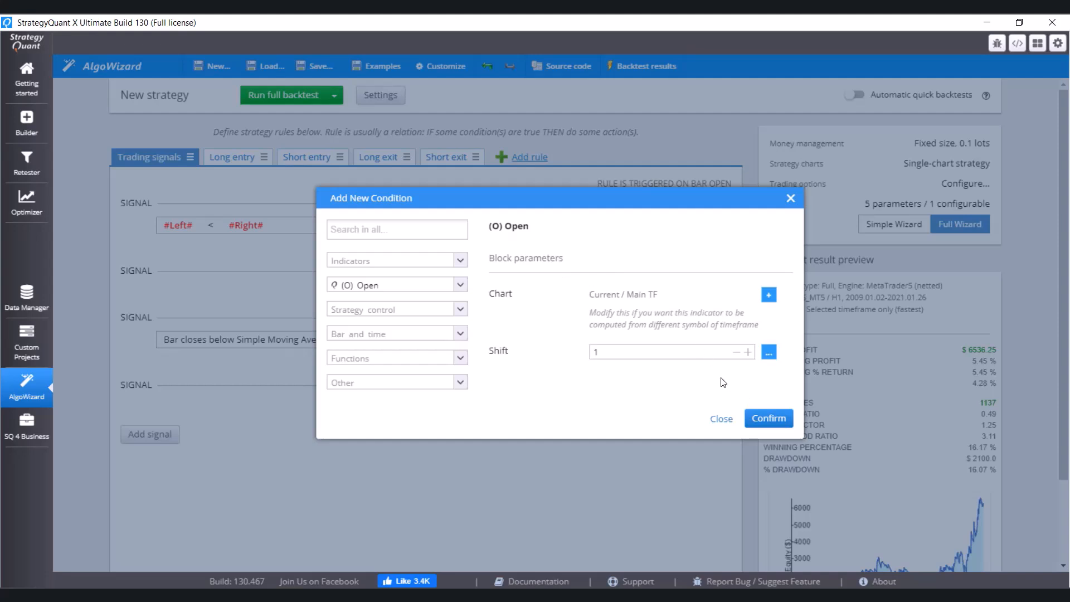
left_click(768, 417)
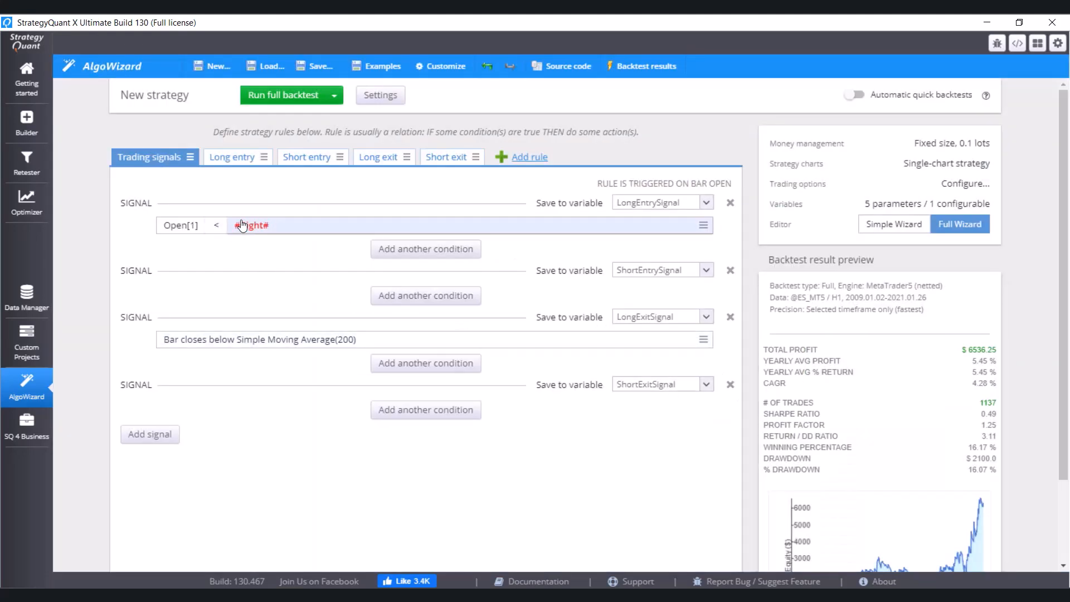
Step: Set the right side to the (MA) Moving Average with period 200 and shift 1
left_click(251, 225)
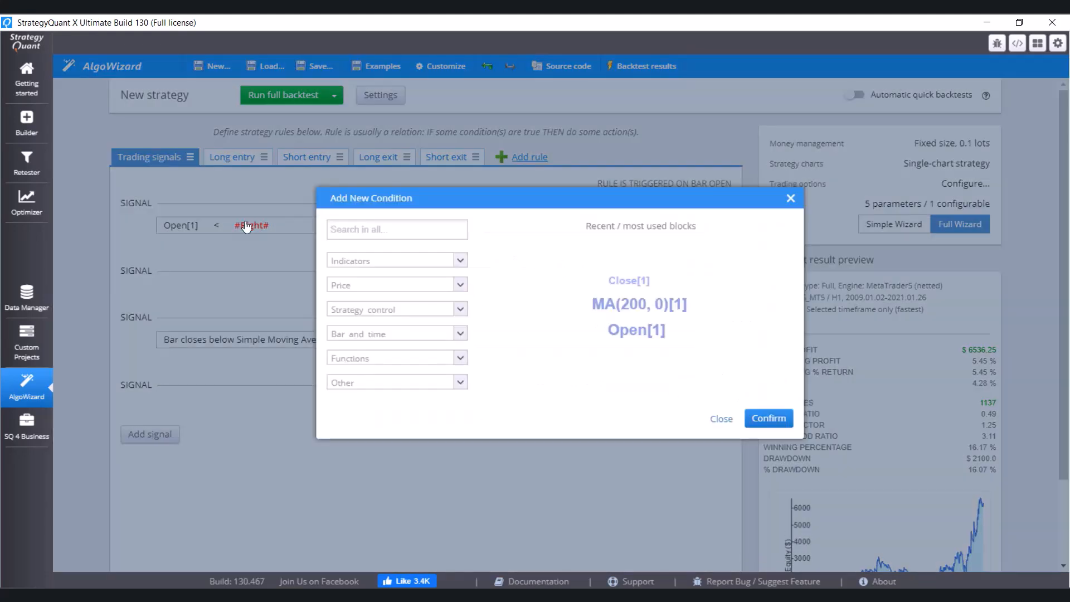
left_click(395, 229)
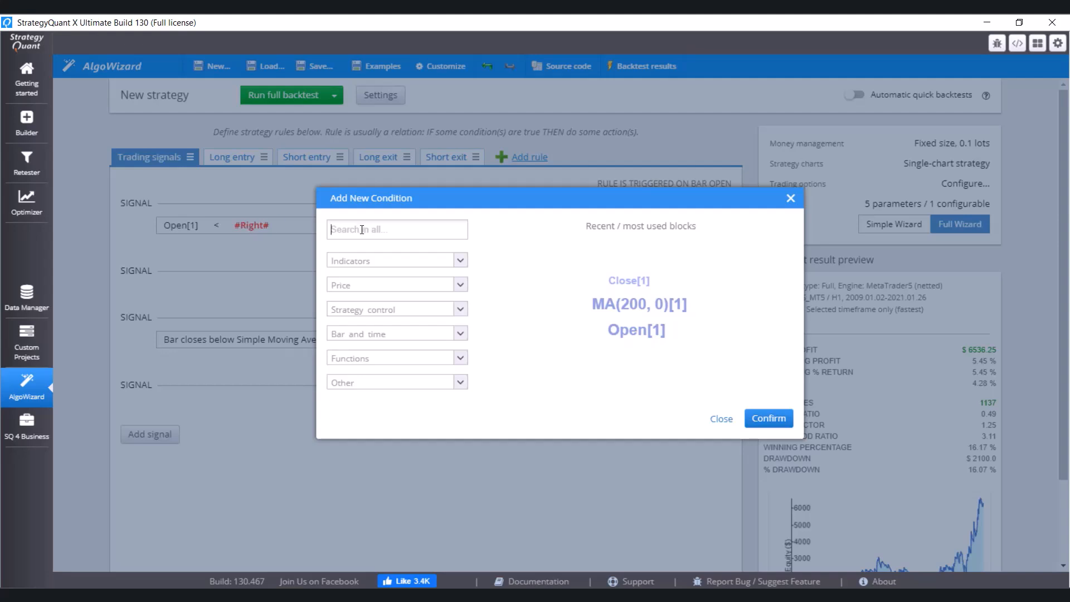
type("movin")
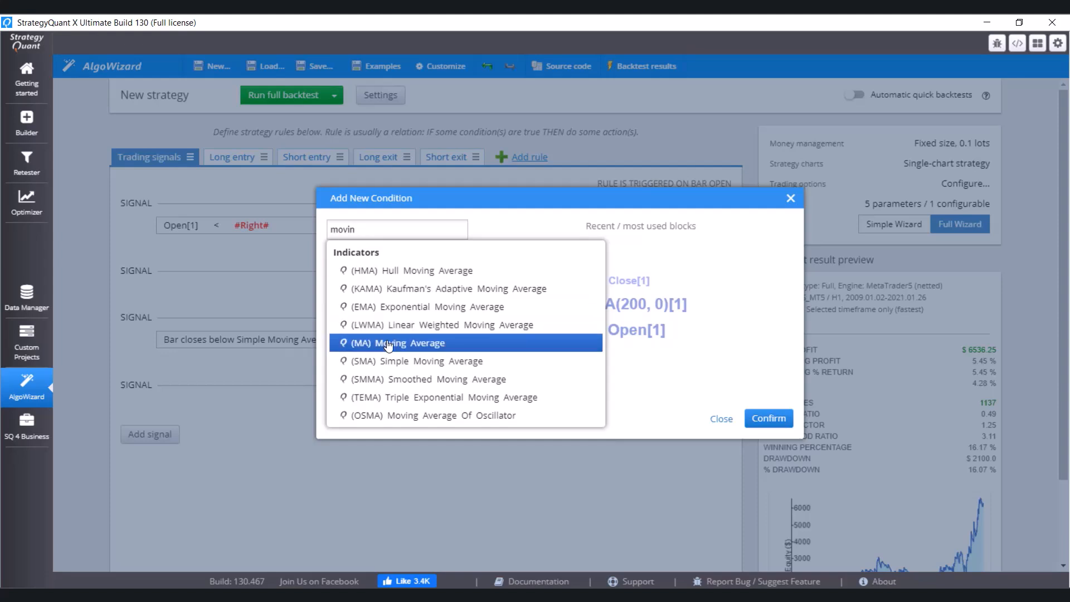
left_click(405, 343)
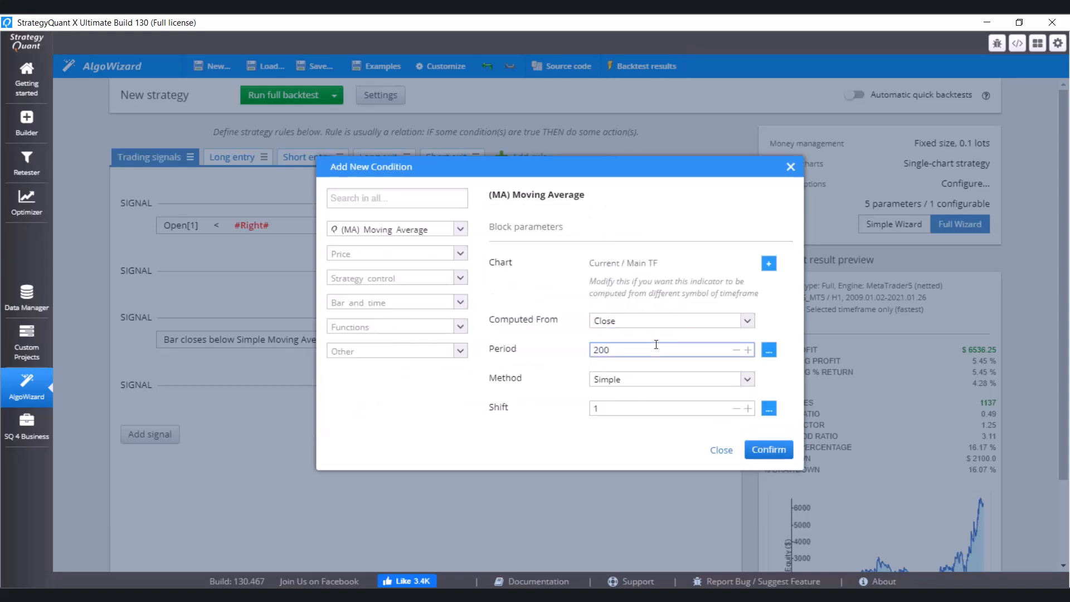
left_click(767, 449)
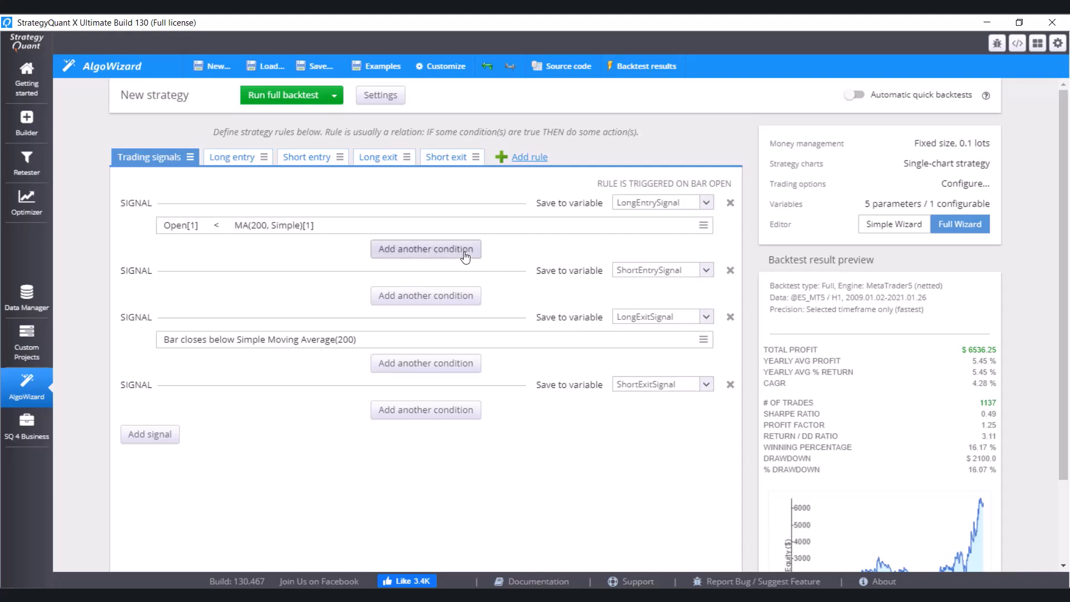
Step: Add a second long-entry condition using the 'Is greater' comparison
left_click(424, 248)
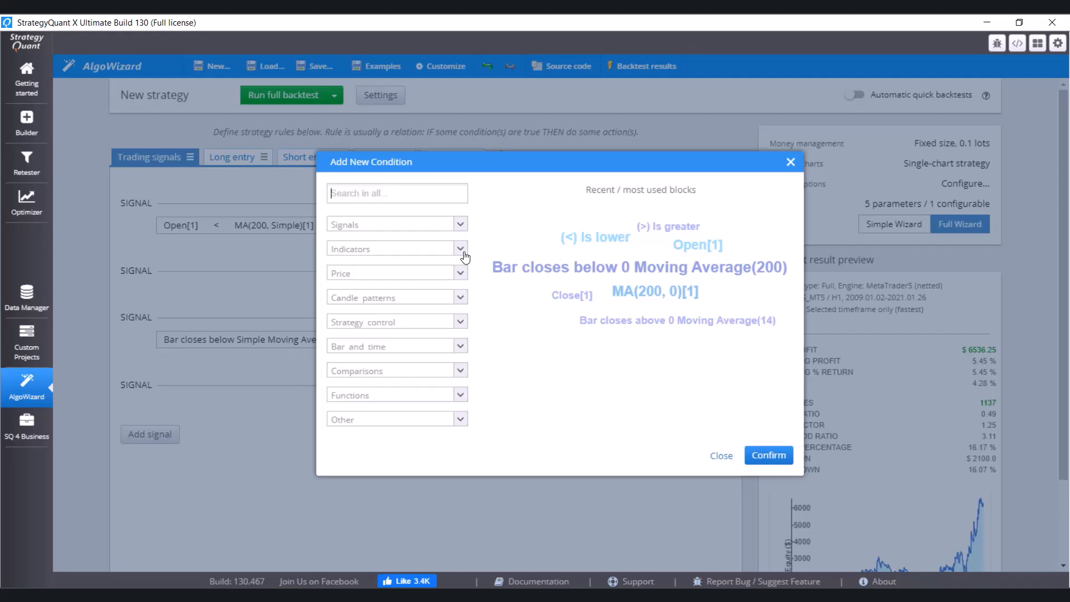
mouse_move(463, 371)
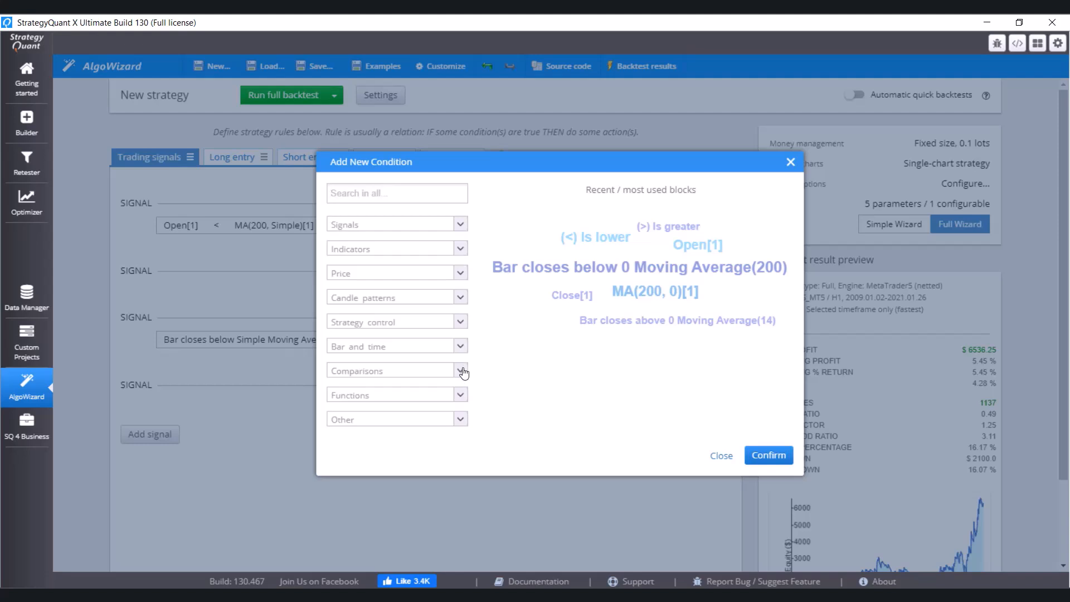
left_click(462, 370)
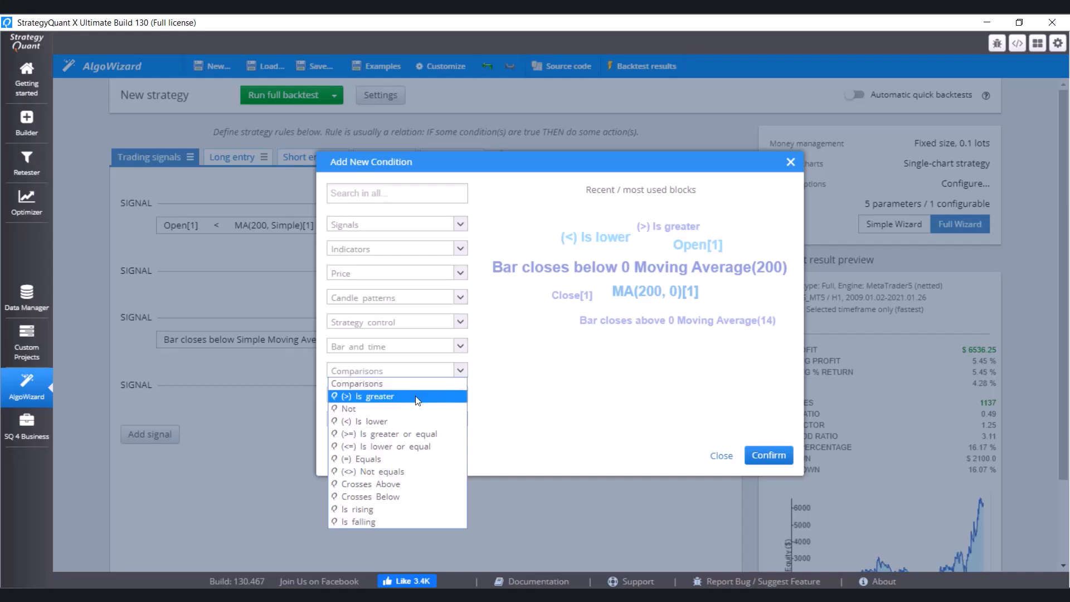
left_click(375, 396)
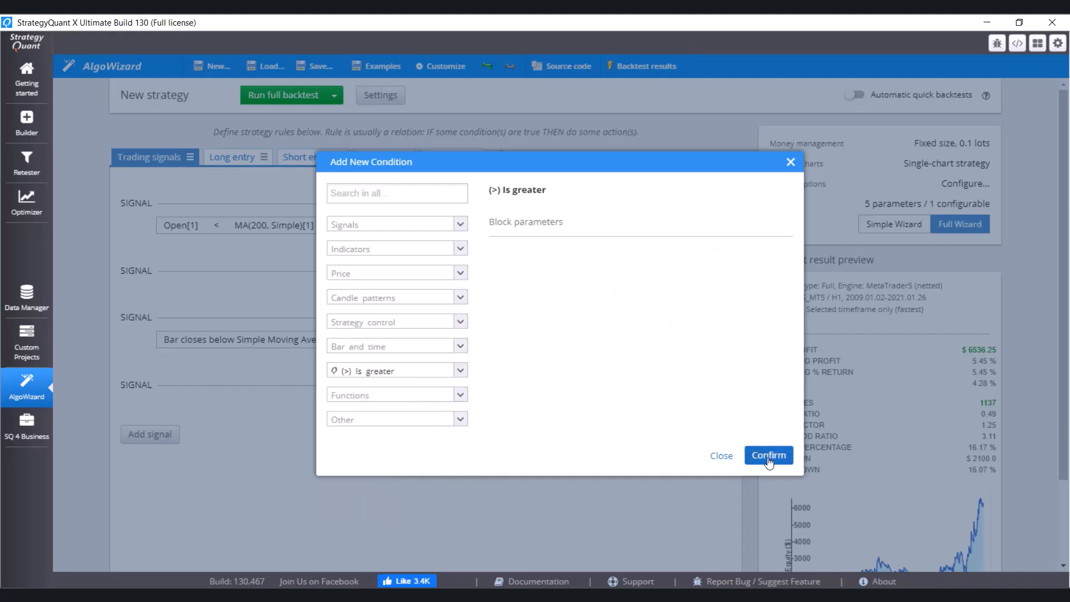
left_click(768, 456)
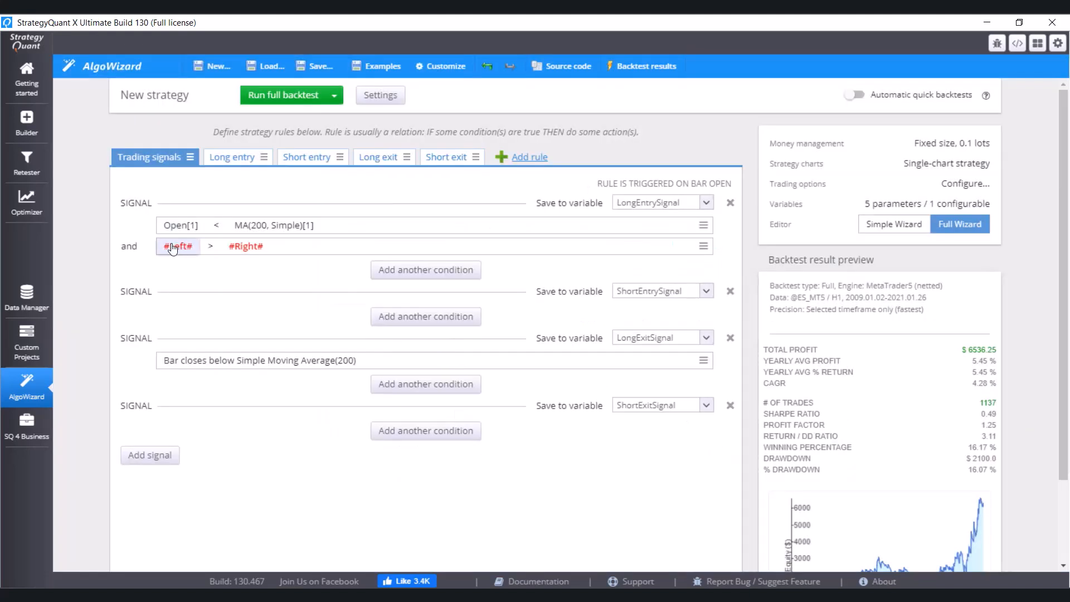
Step: Set its left side to Close and its right side to (MA) Moving Average 200, giving Close[1] > MA(200)
left_click(177, 246)
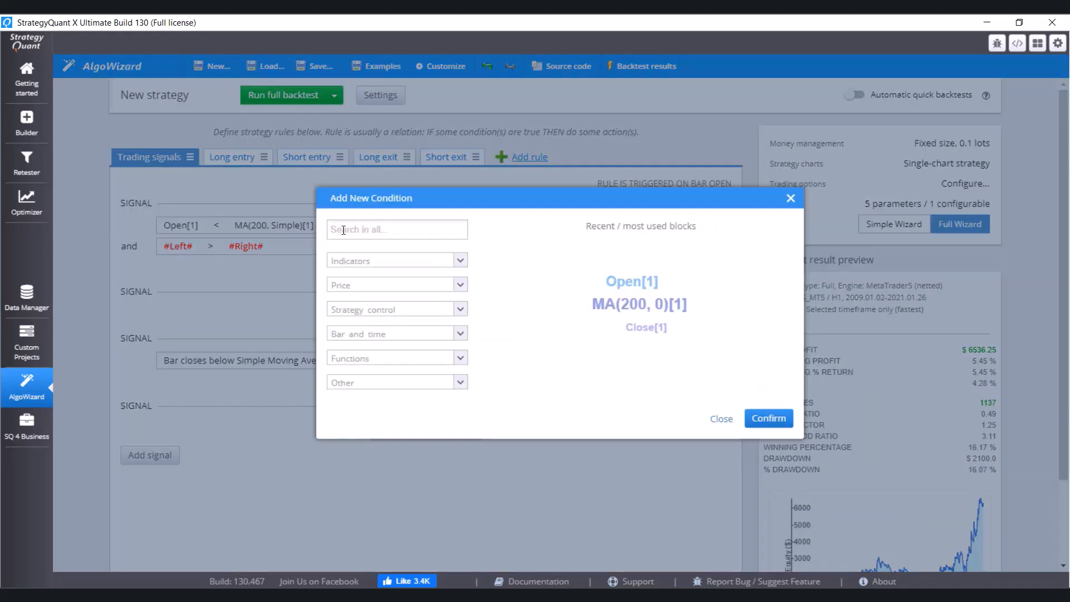
type("clo")
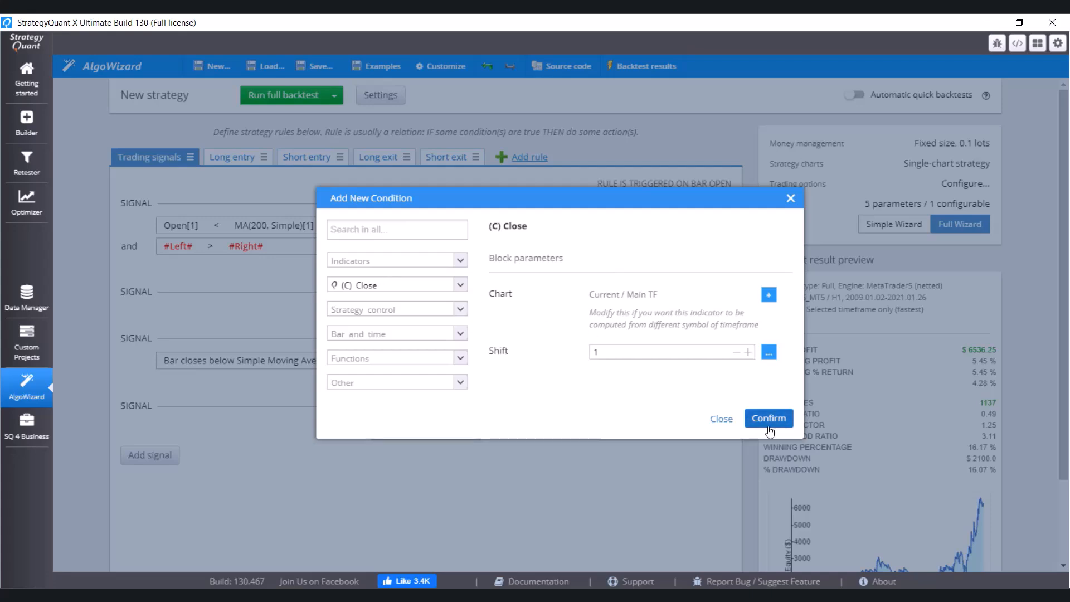
left_click(768, 418)
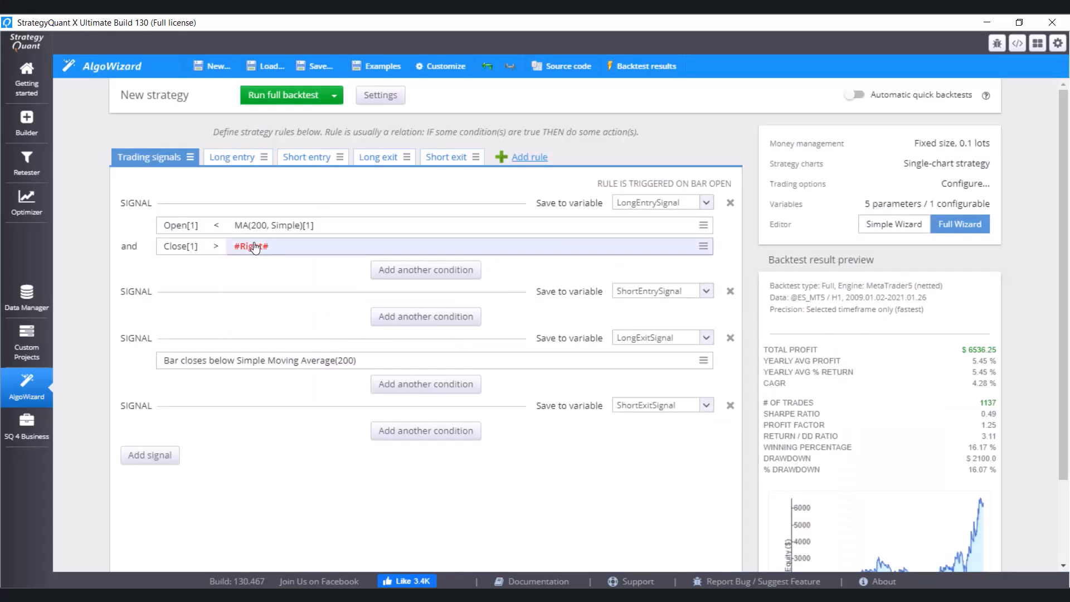
left_click(250, 246)
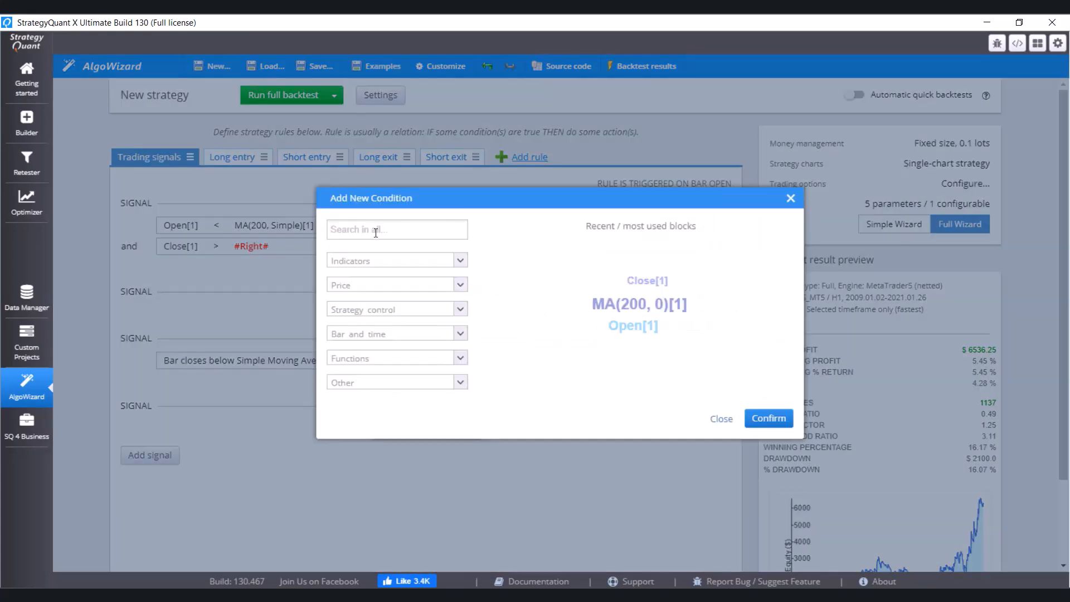
type("movin")
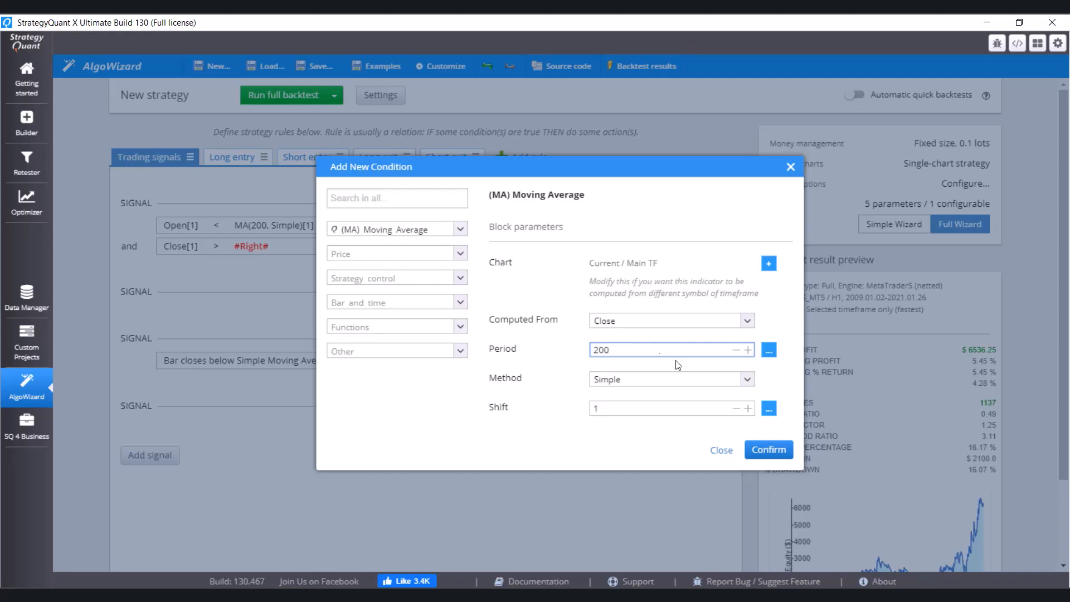
left_click(767, 449)
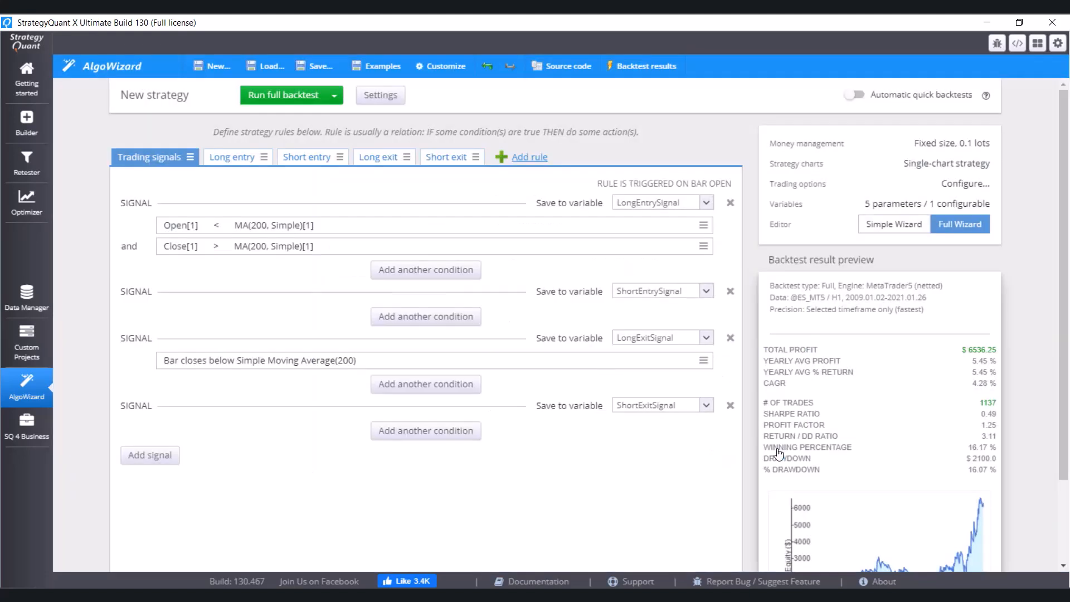
Step: Rerun the full backtest, yielding $5,781.25 total profit over 1,089 trades
left_click(282, 94)
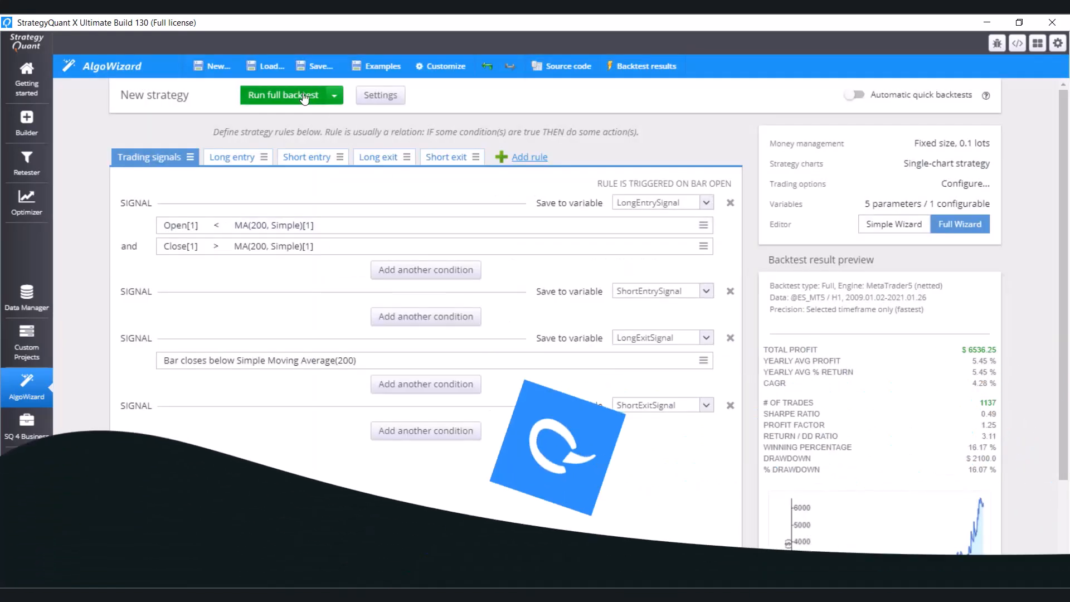
left_click(283, 95)
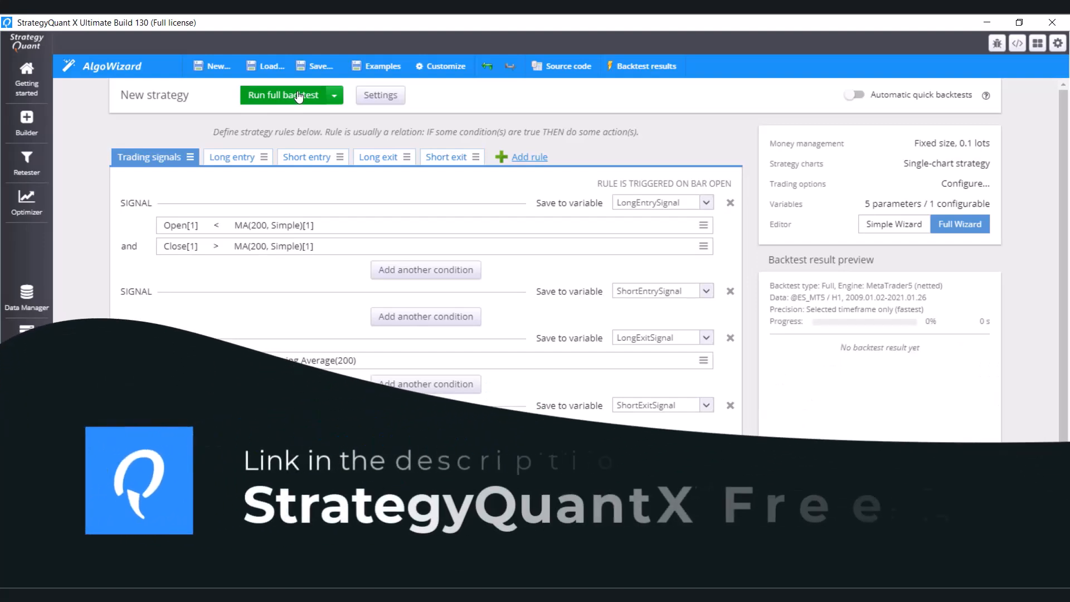
left_click(283, 95)
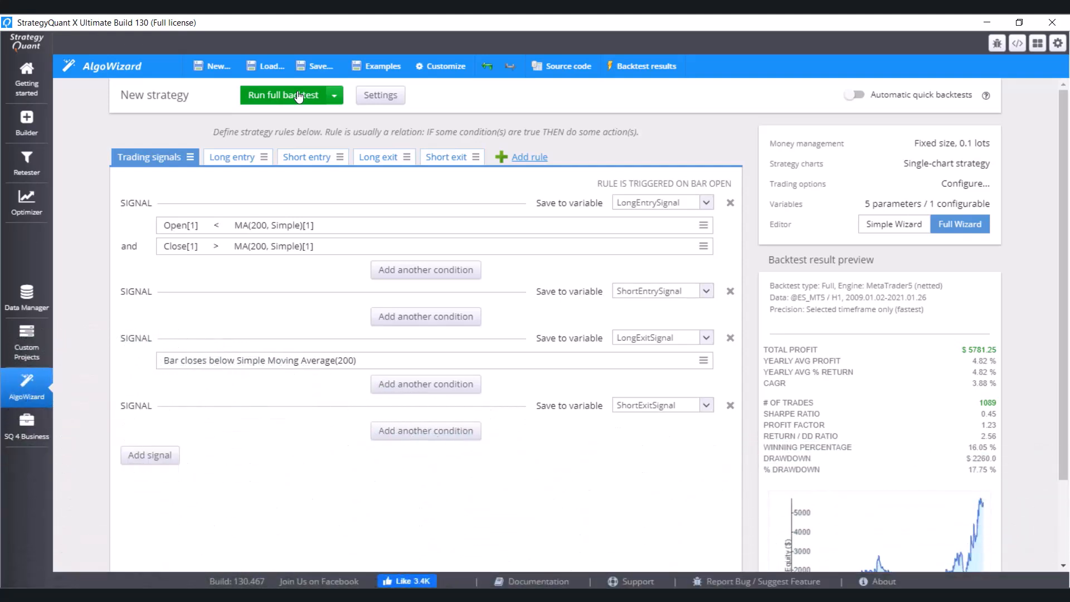
mouse_move(338, 114)
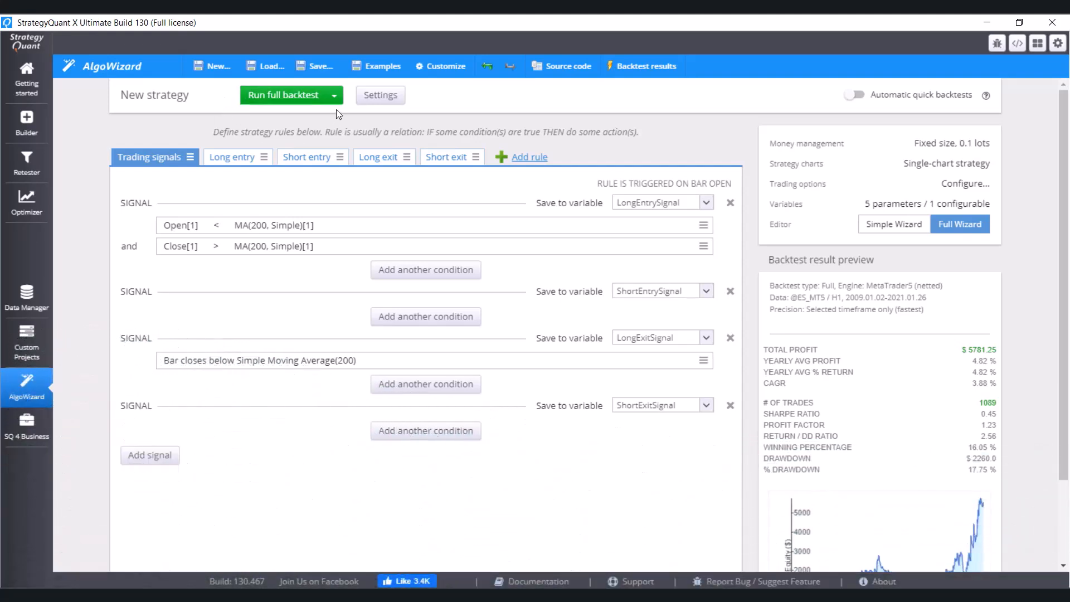
mouse_move(526, 212)
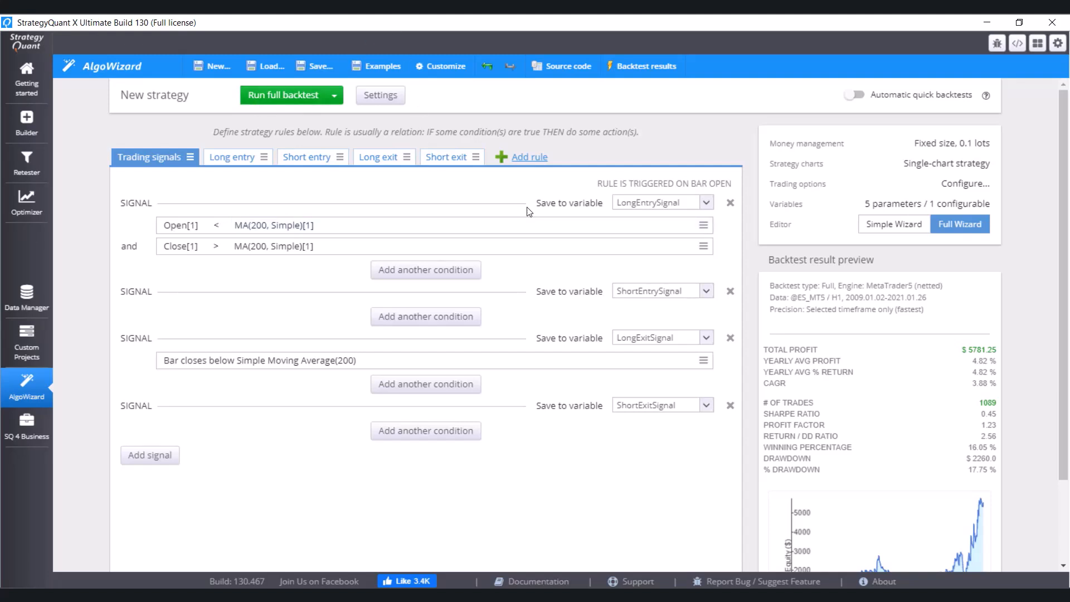
Step: Add an opening bracket before the first condition and a closing bracket after the second
left_click(703, 225)
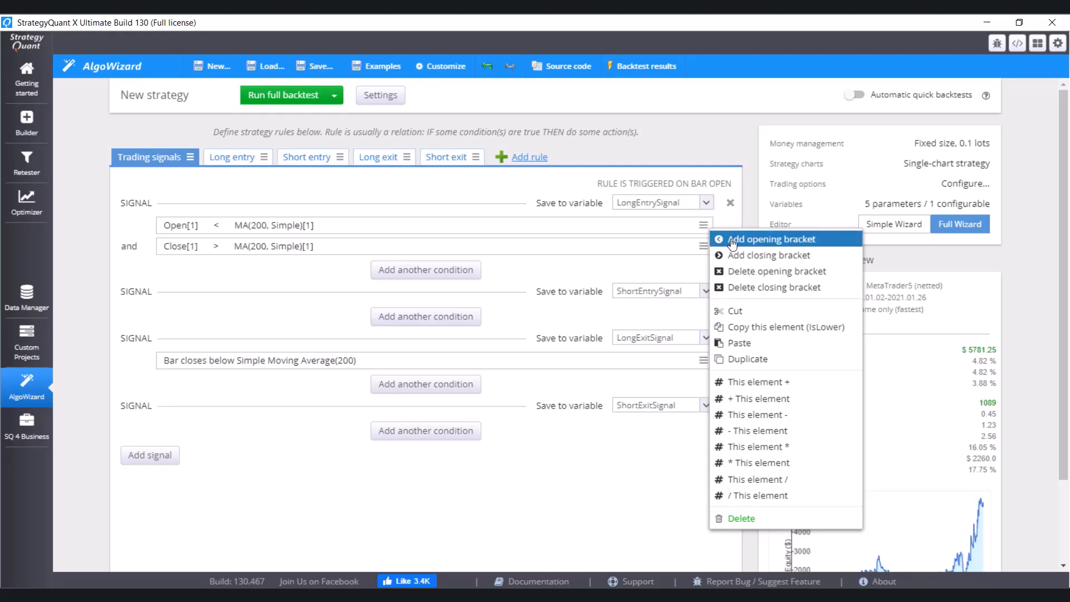
left_click(772, 239)
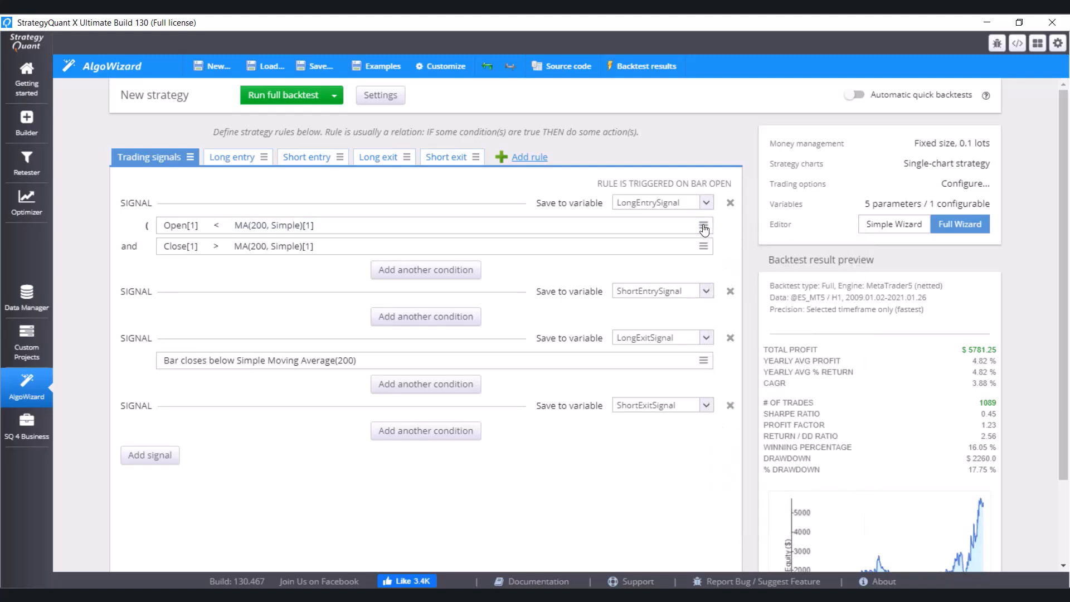
left_click(703, 226)
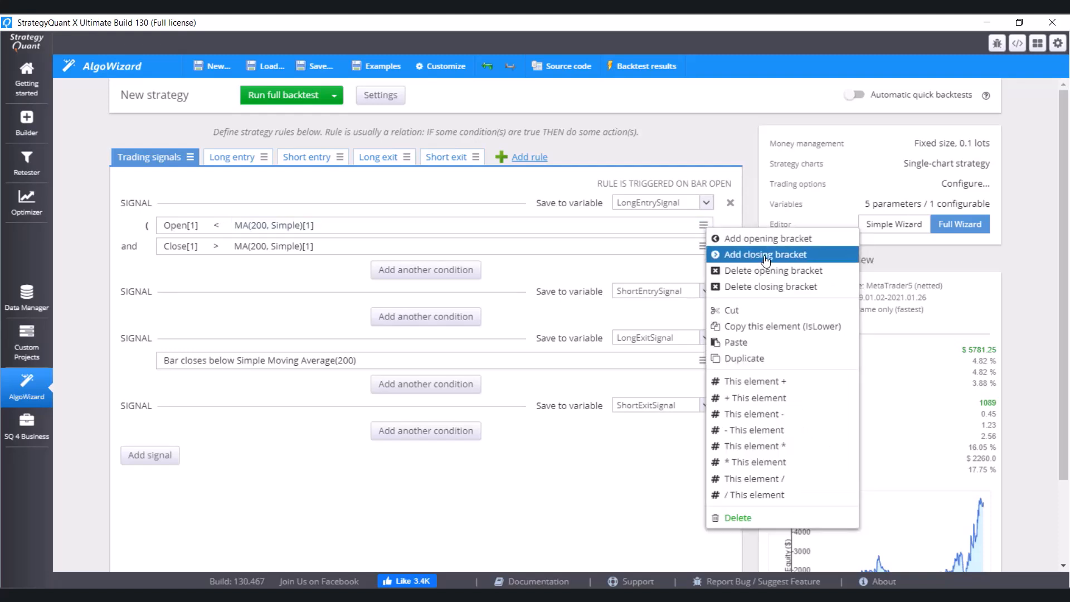
left_click(766, 254)
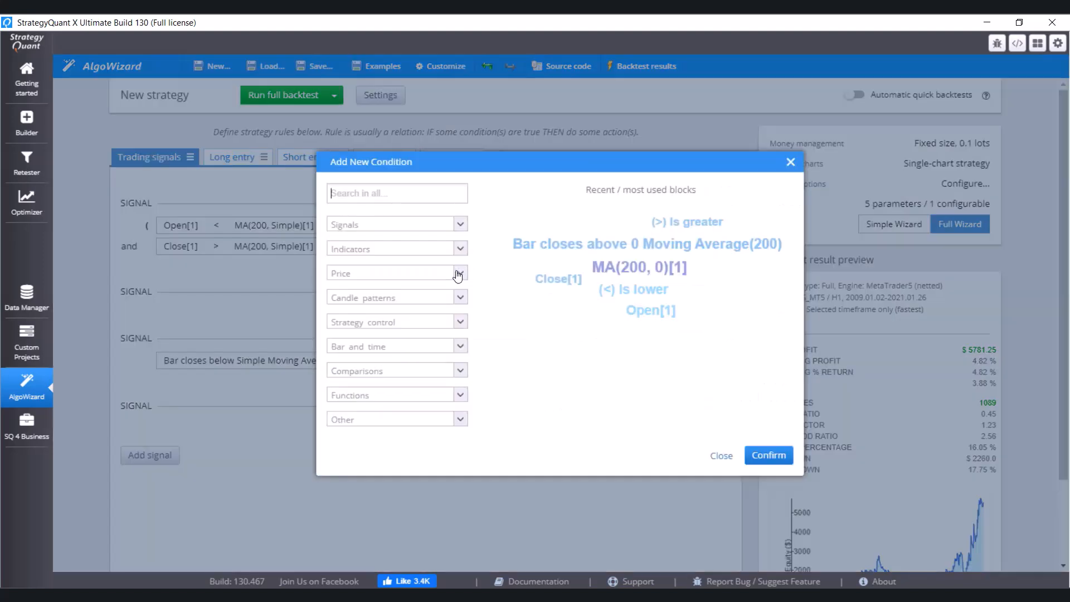
mouse_move(460, 374)
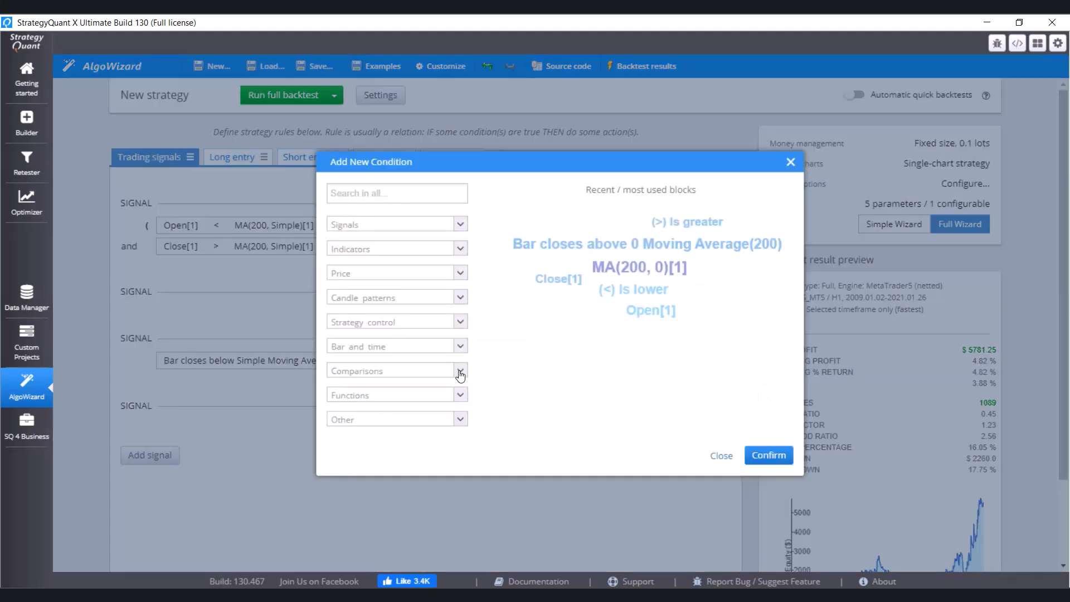
Step: Browse the Comparisons, Functions and Indicators block lists in Add New Condition without choosing any block
left_click(460, 370)
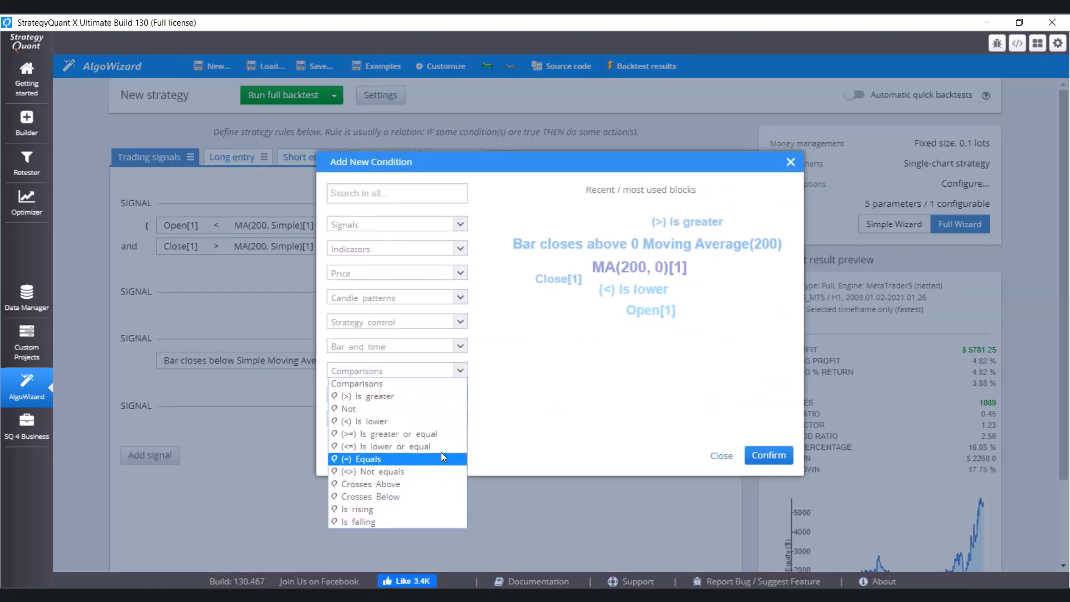
left_click(460, 371)
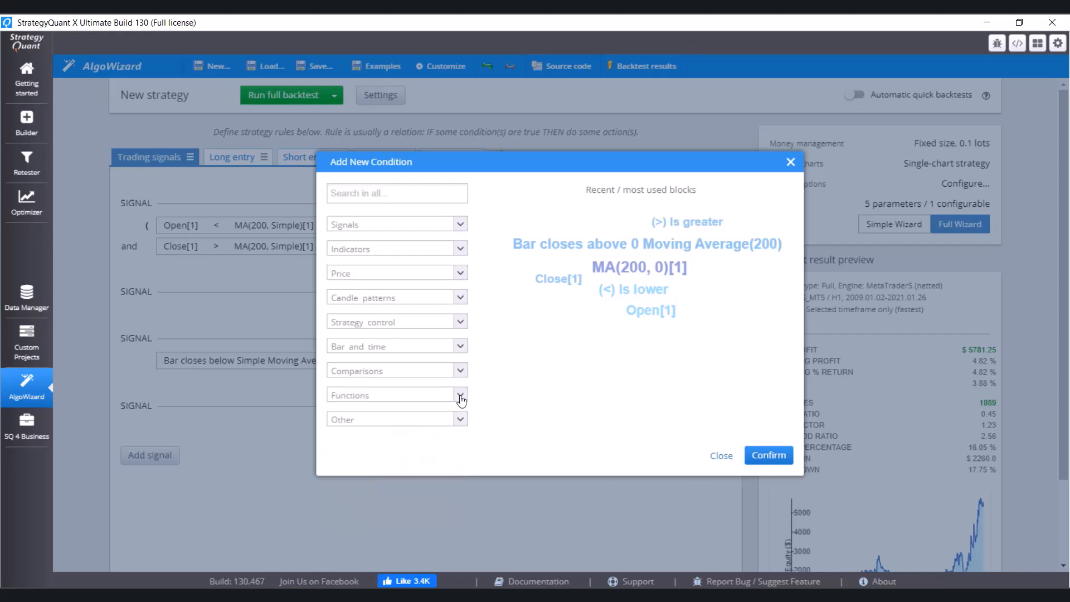
left_click(461, 394)
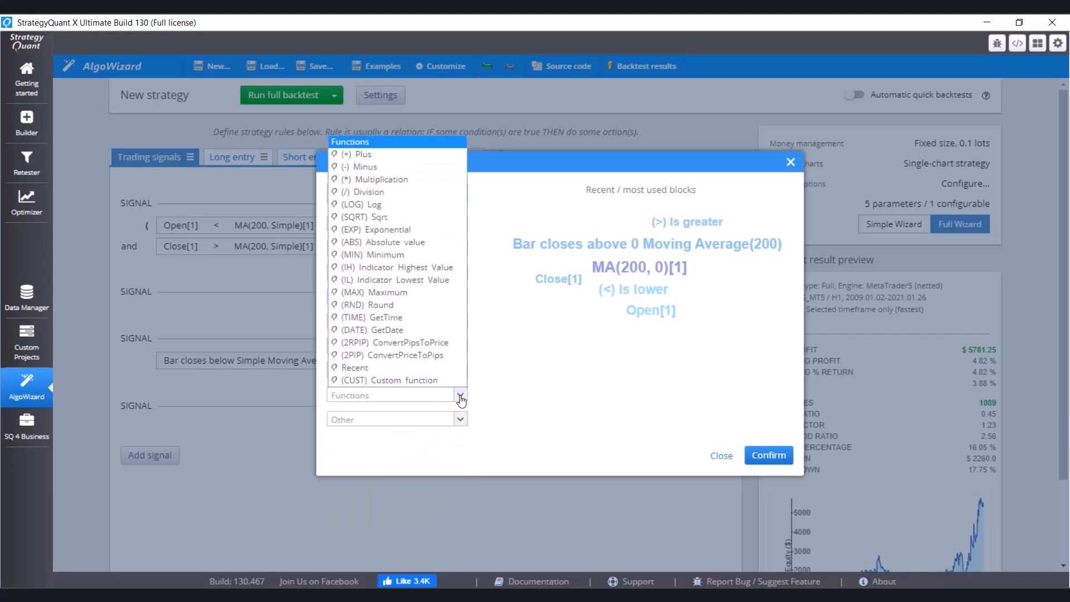
mouse_move(527, 396)
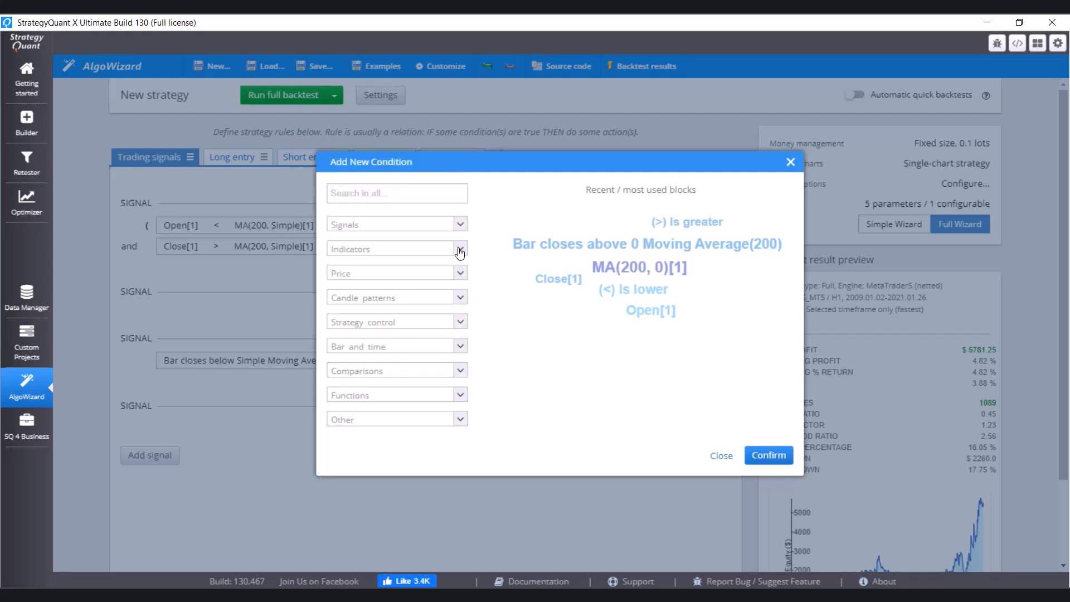
left_click(459, 248)
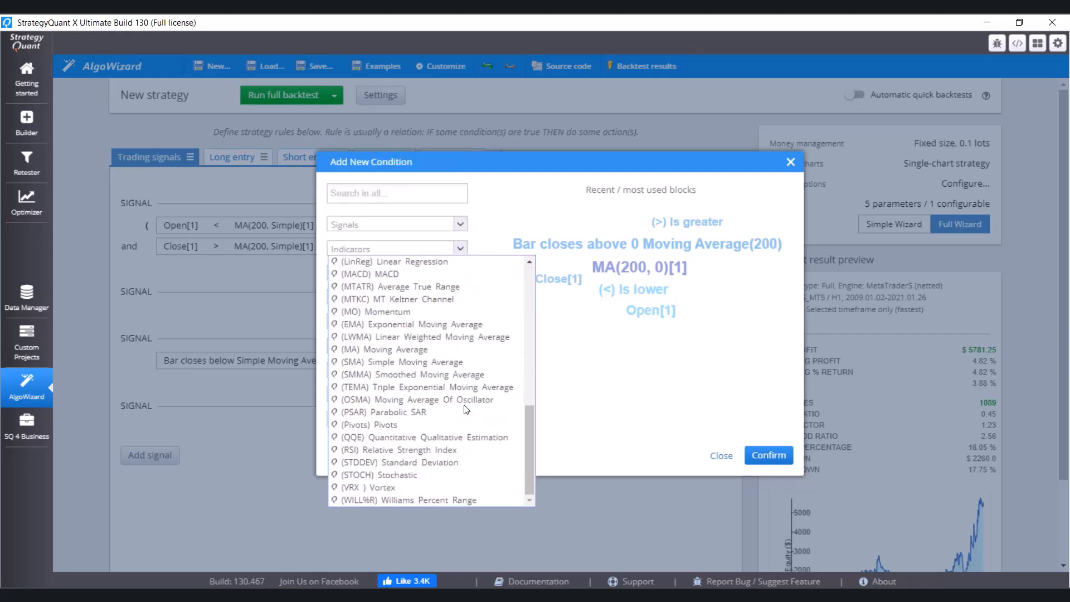
left_click(461, 247)
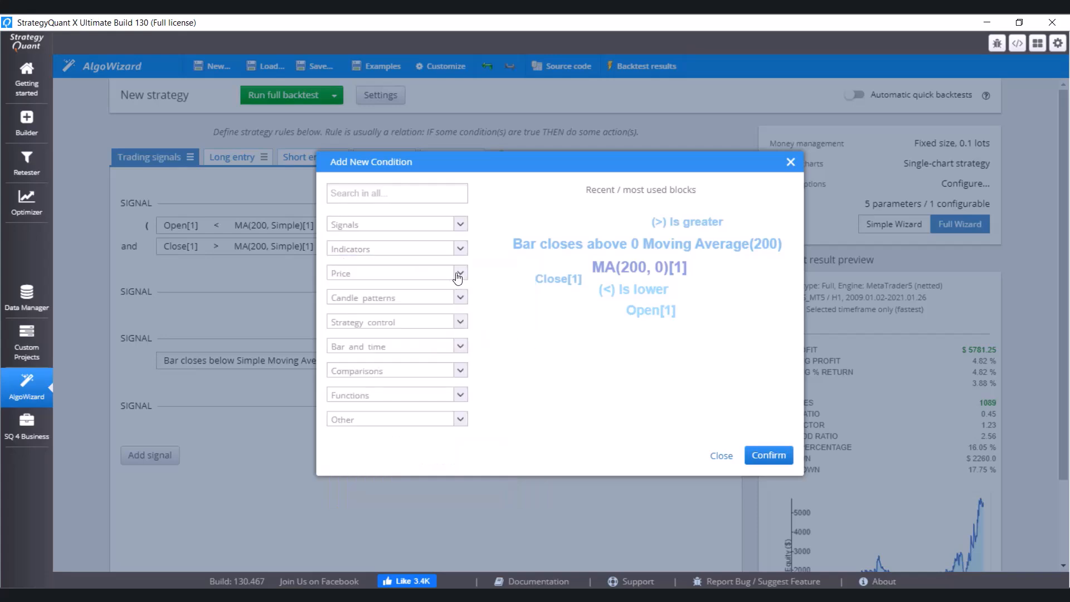